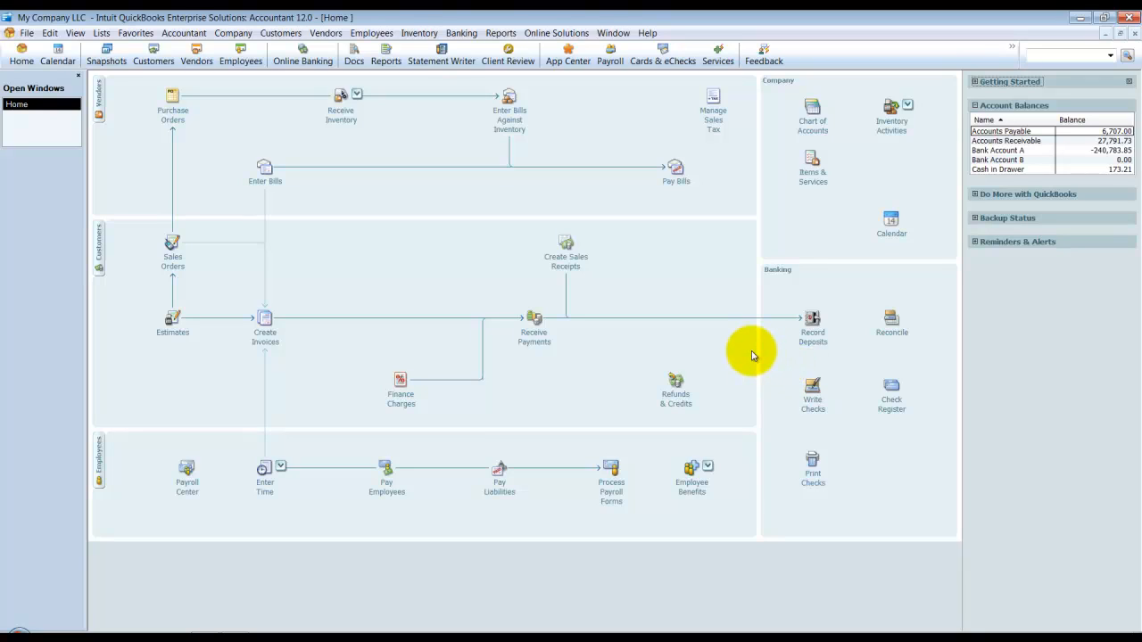
pyautogui.moveTo(451, 229)
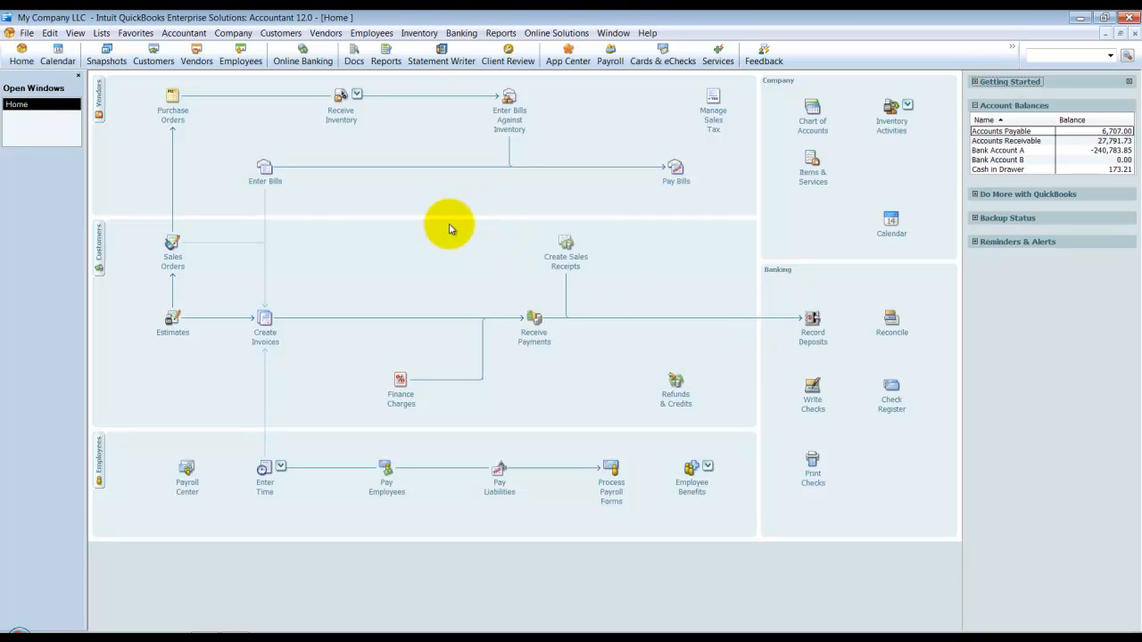
pyautogui.moveTo(433, 234)
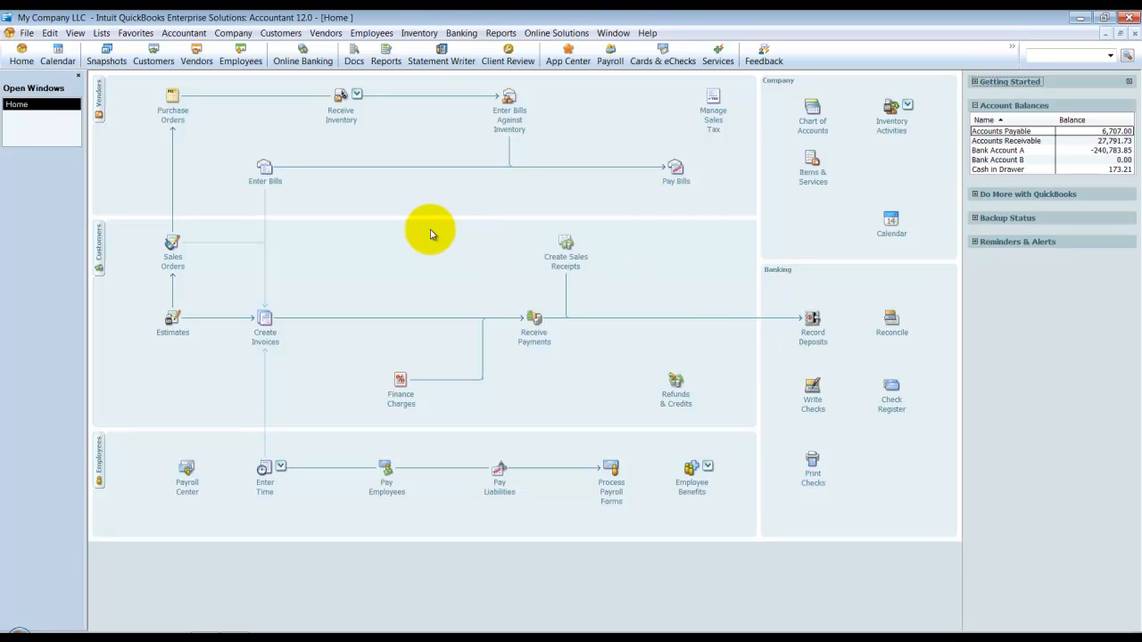
pyautogui.moveTo(420, 33)
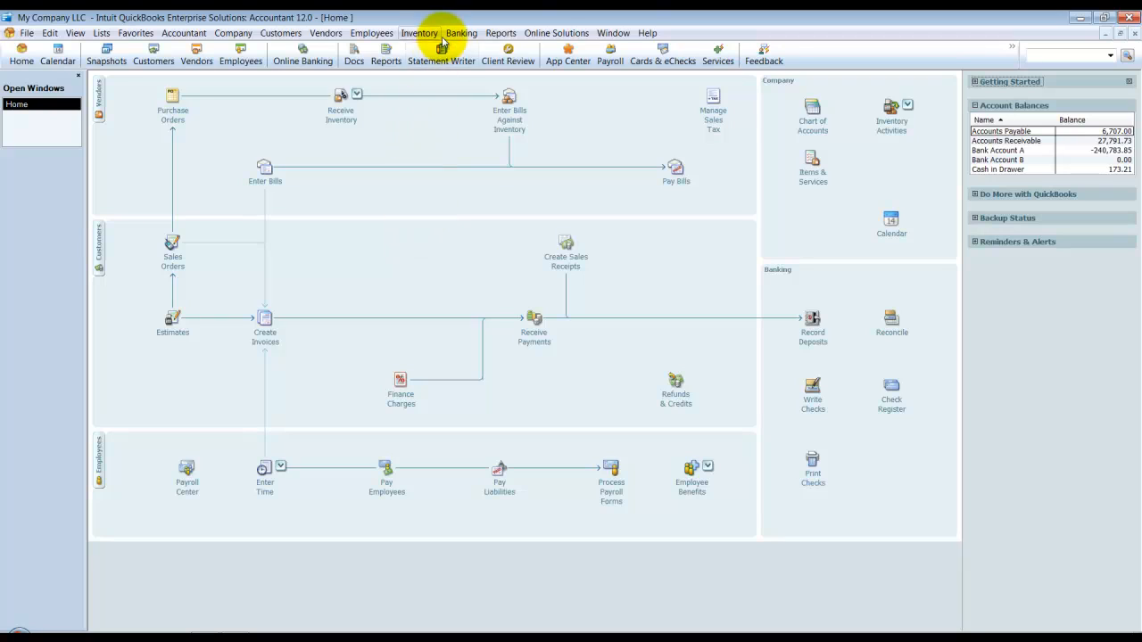
pyautogui.moveTo(144, 33)
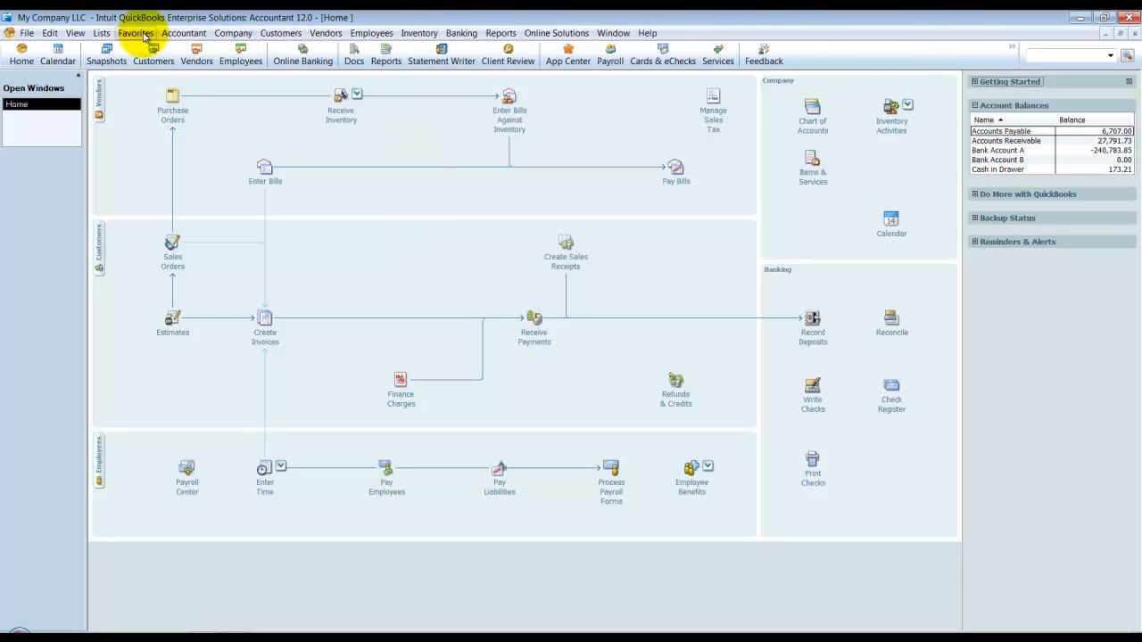
# Browse the Vendors menu, then open the Inventory menu.
pyautogui.click(321, 33)
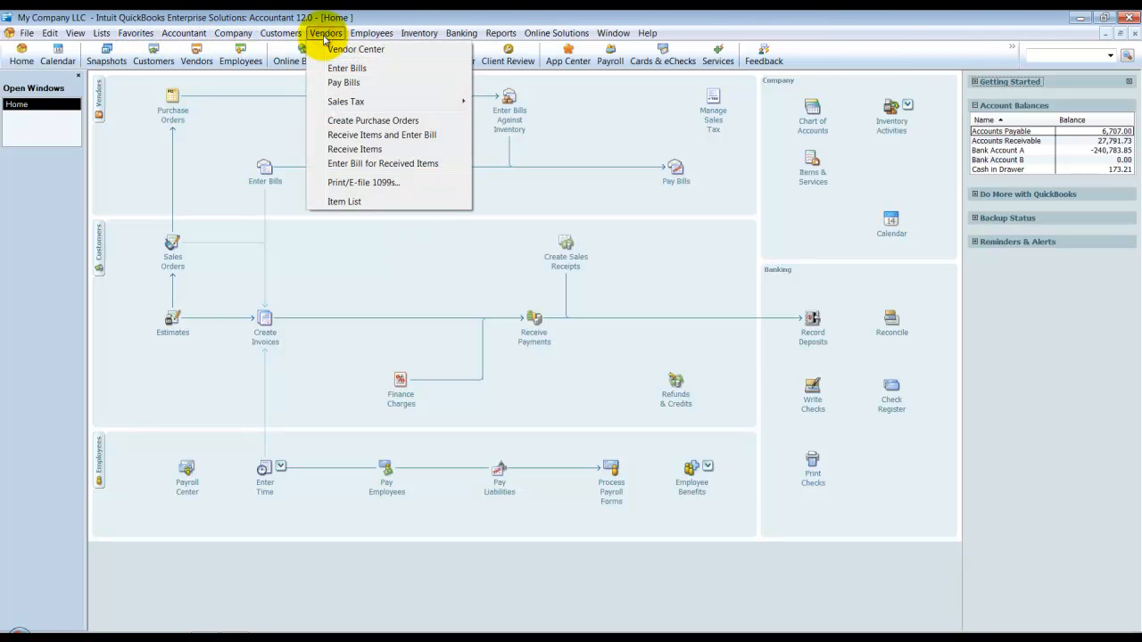
pyautogui.moveTo(424, 176)
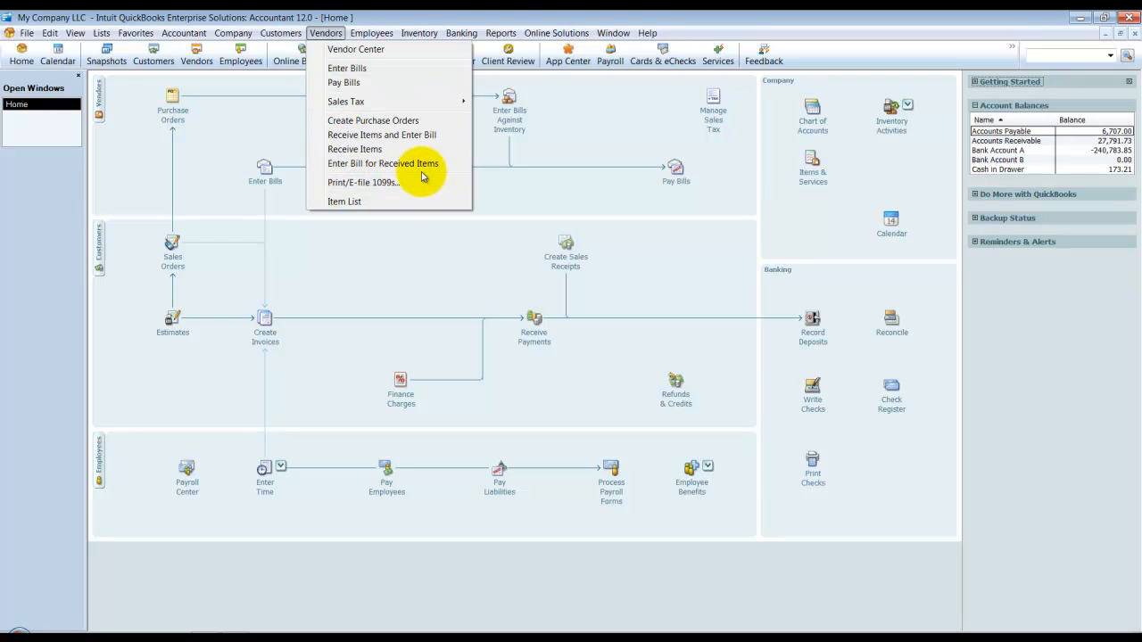
pyautogui.moveTo(344, 82)
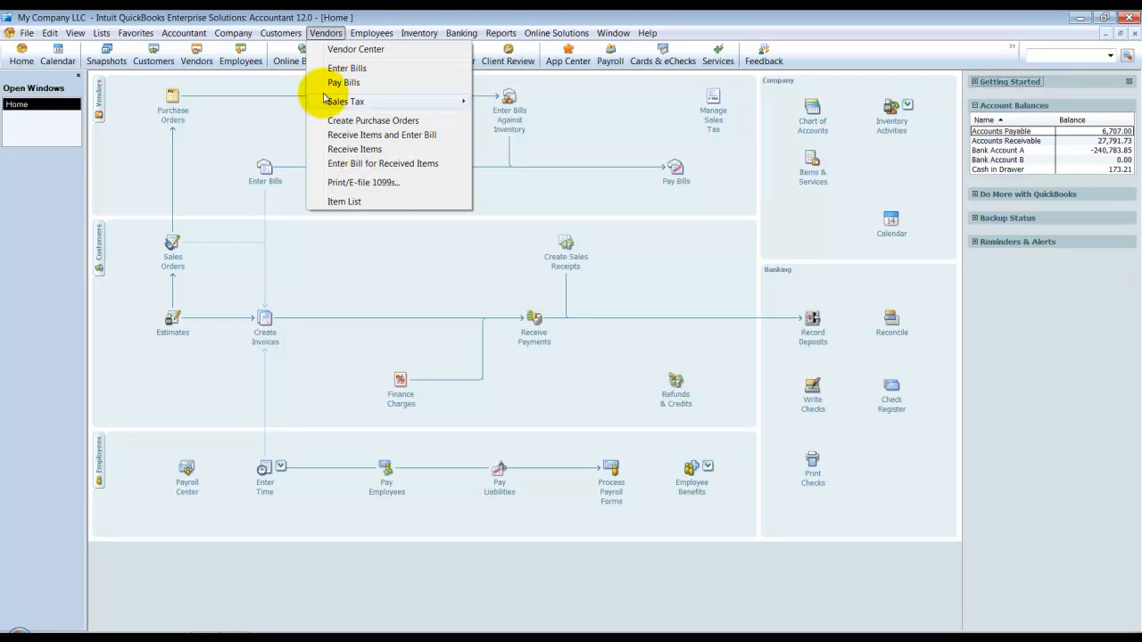
pyautogui.click(419, 33)
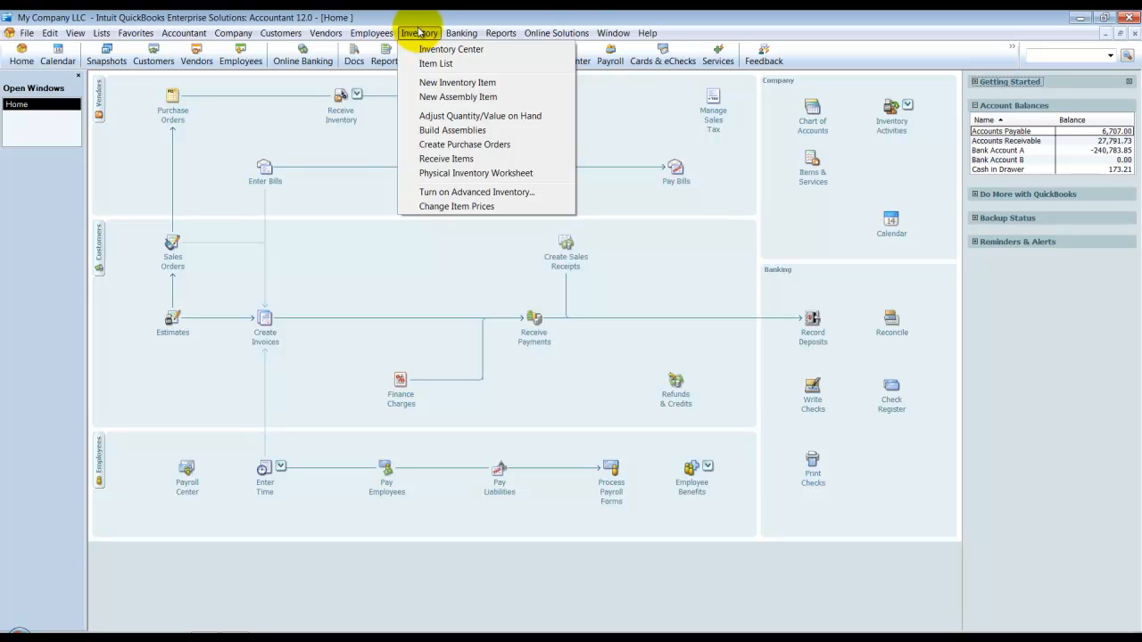
pyautogui.moveTo(438, 51)
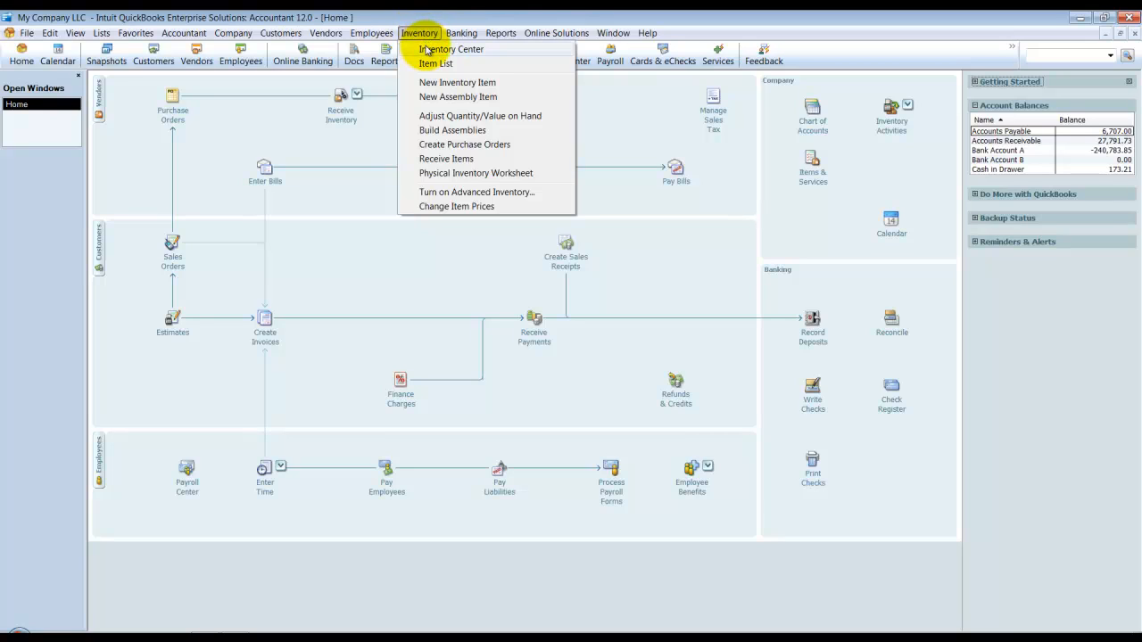
# Open the Inventory Center from the Inventory menu, showing Base Widget.
pyautogui.click(447, 49)
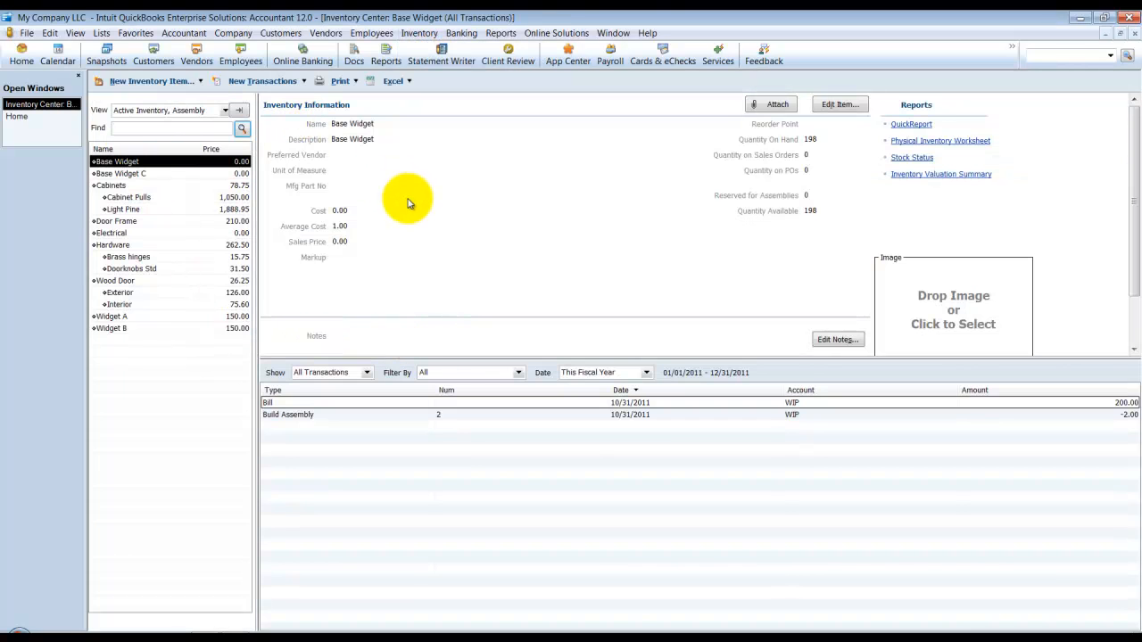
pyautogui.moveTo(151, 317)
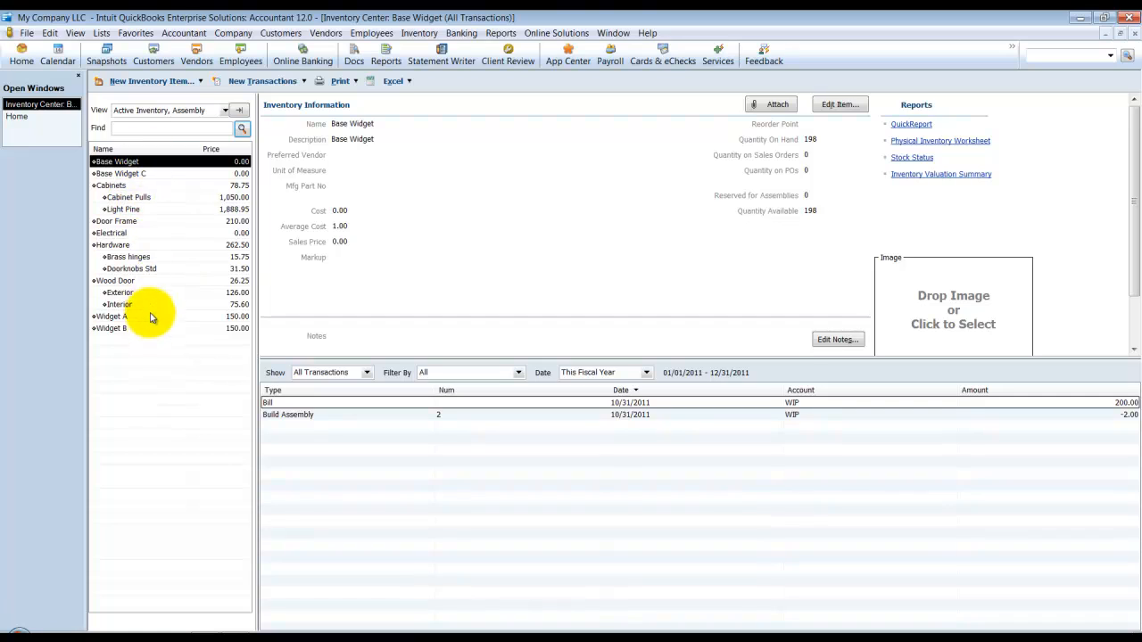
pyautogui.moveTo(151, 328)
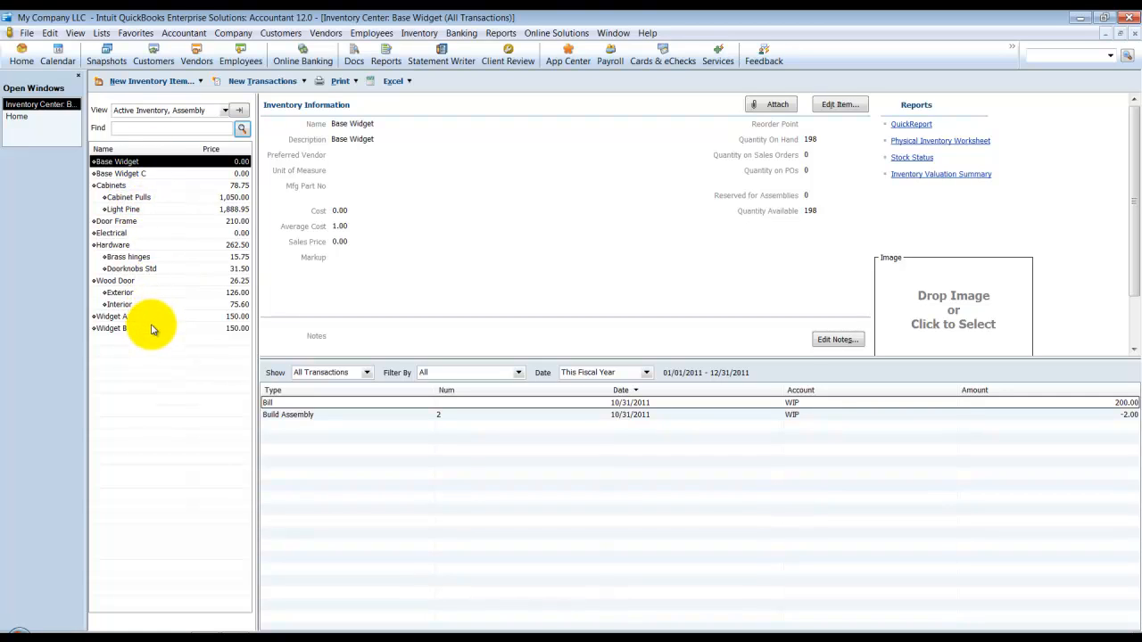
pyautogui.moveTo(151, 334)
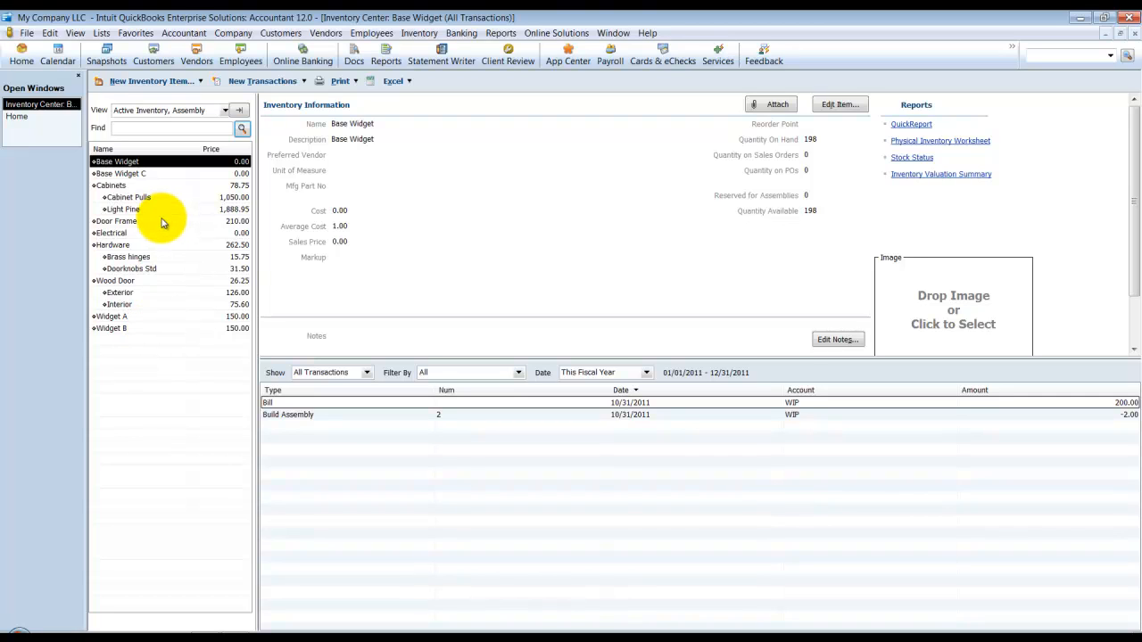
# Open Lists > Item List, dismiss the Point of Sale notice, and scroll through the items.
pyautogui.click(109, 32)
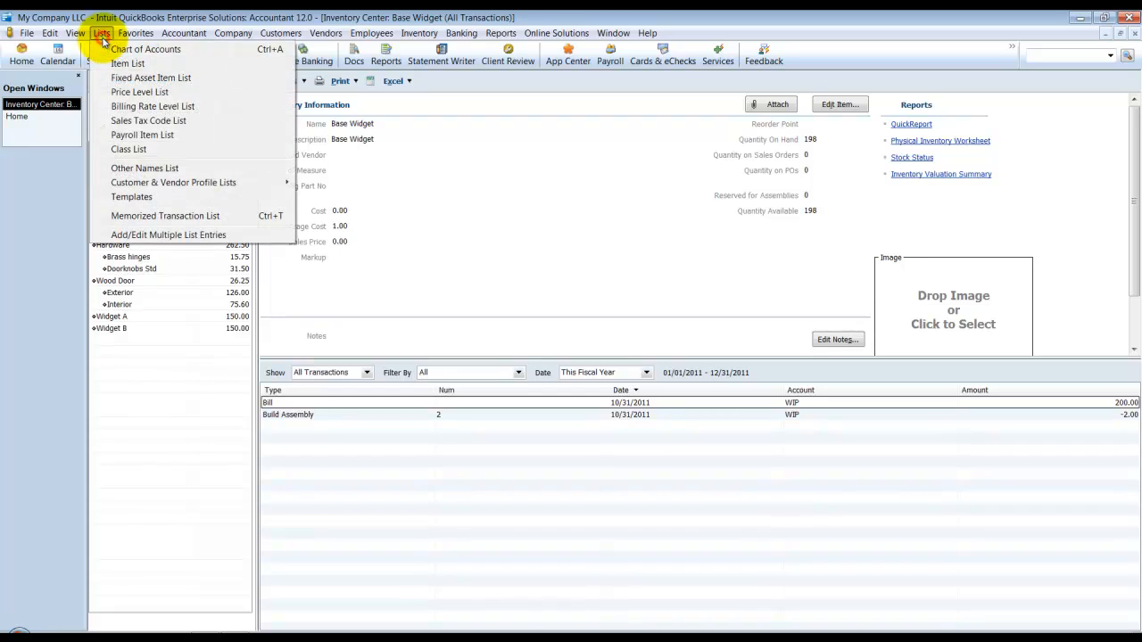
pyautogui.click(128, 63)
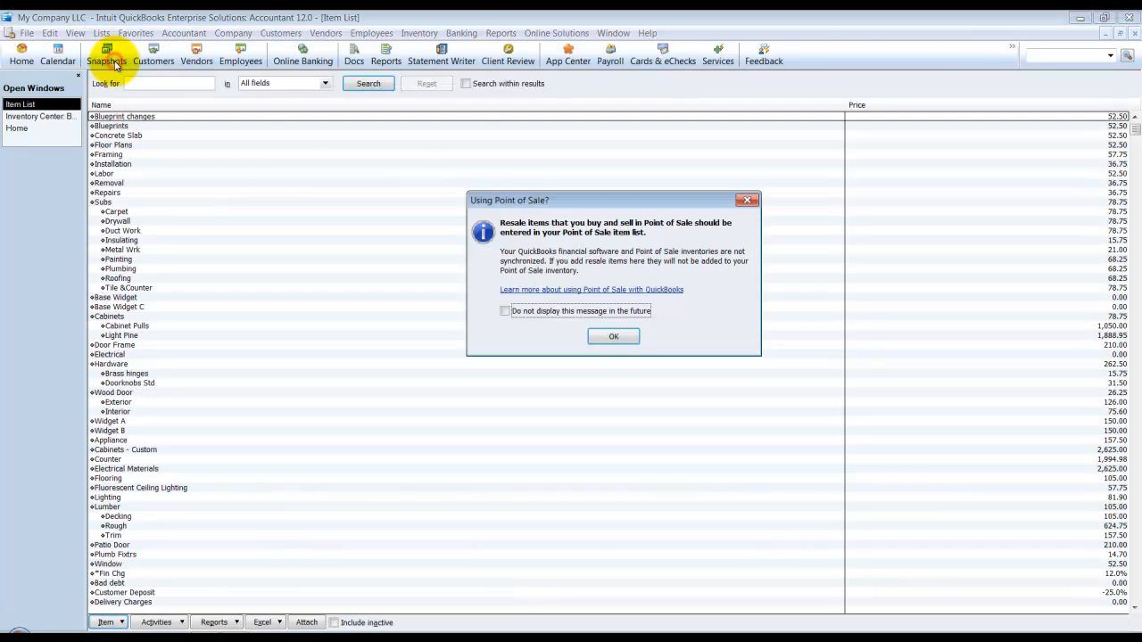
pyautogui.click(613, 337)
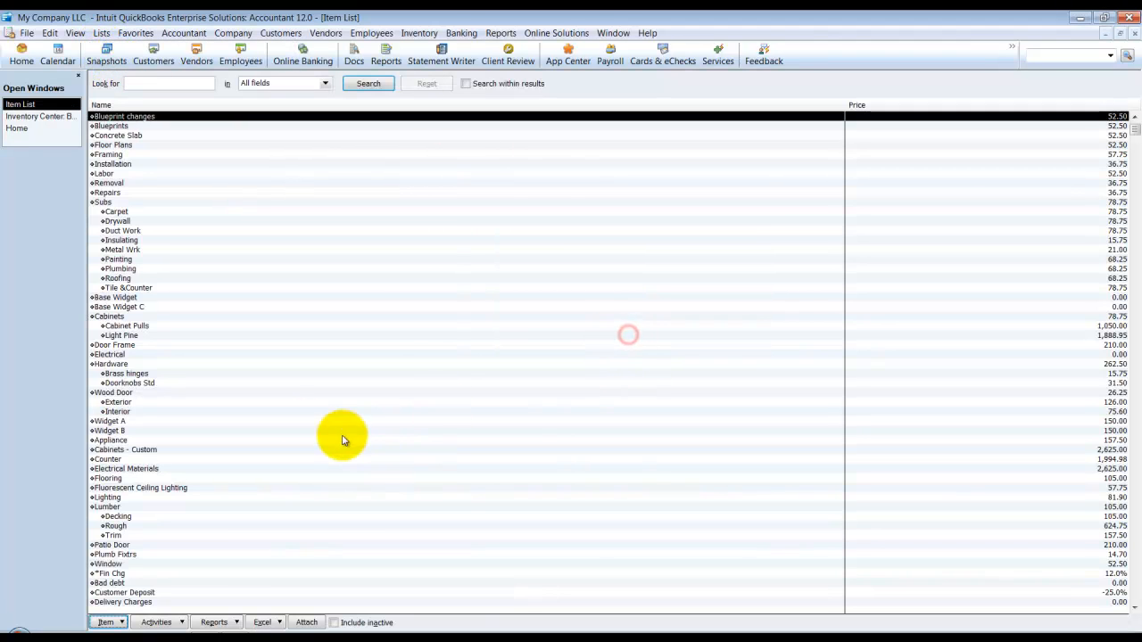
pyautogui.scroll(-3)
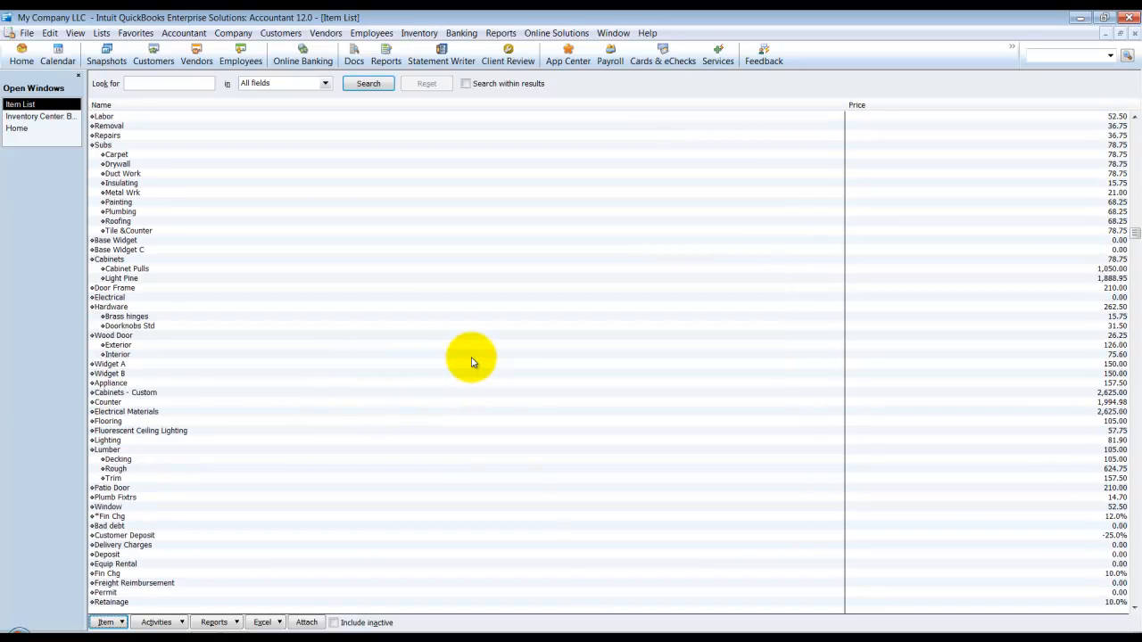
pyautogui.scroll(-3)
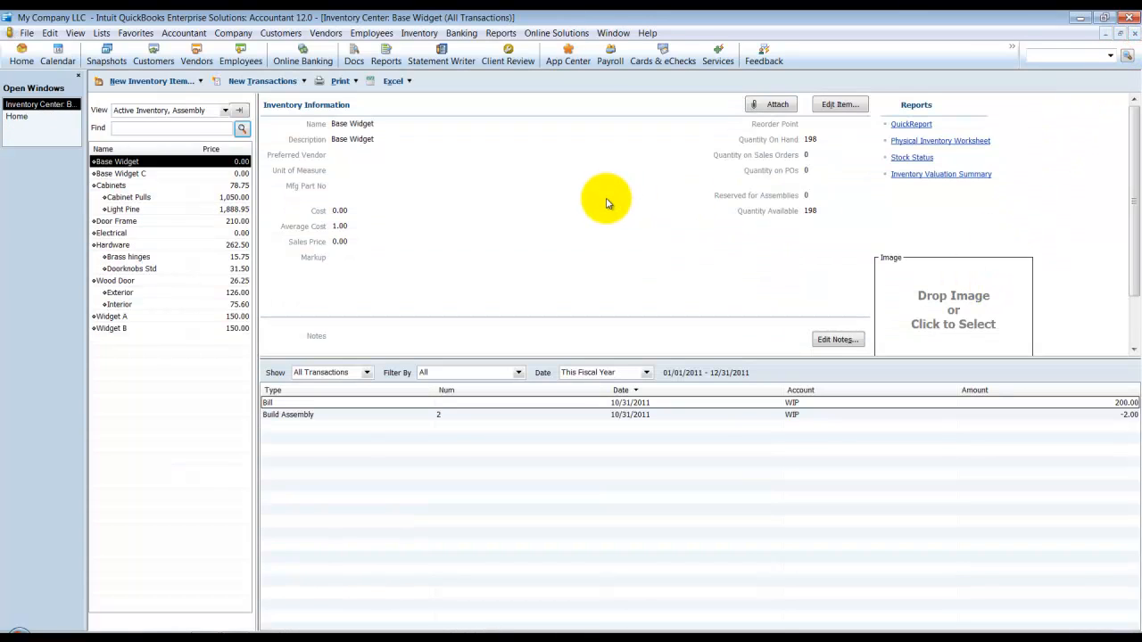
pyautogui.moveTo(156, 115)
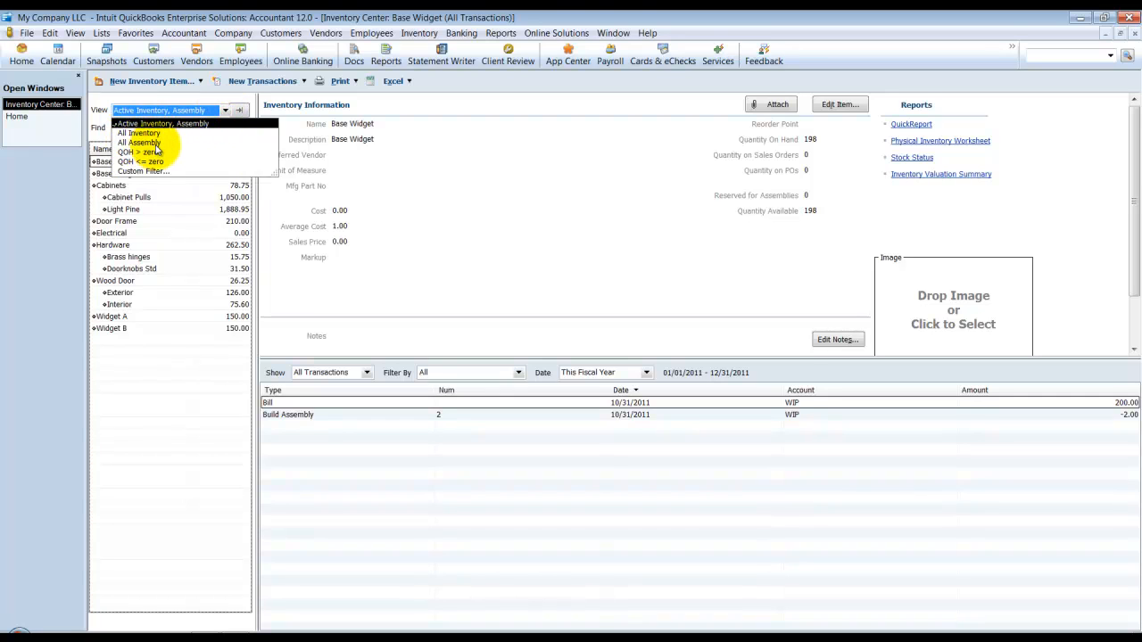
pyautogui.moveTo(143, 162)
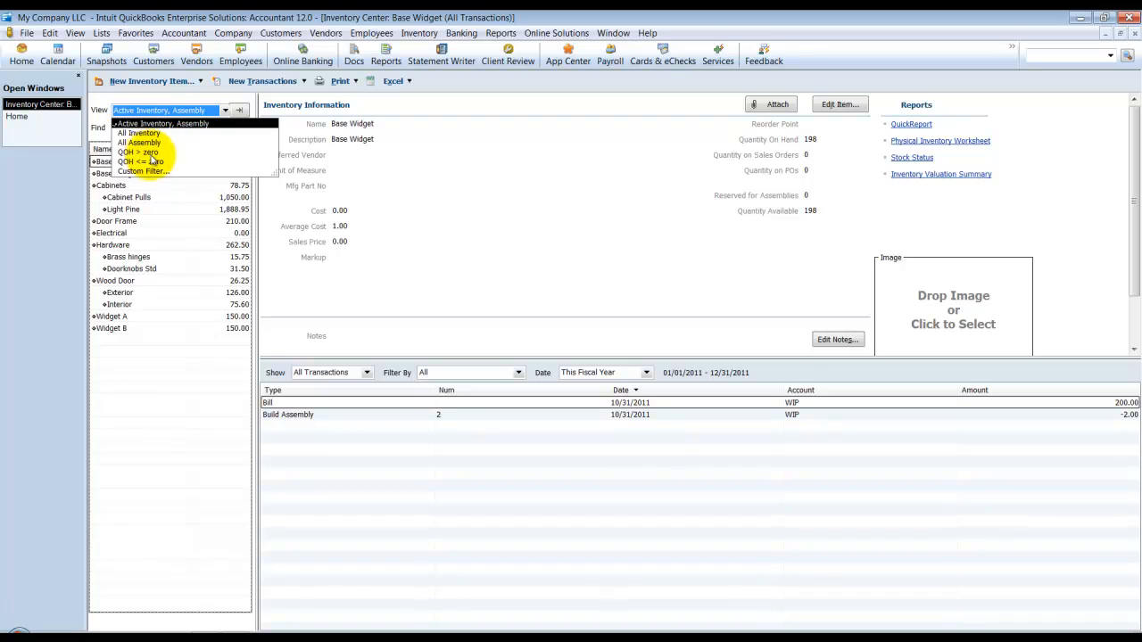
pyautogui.moveTo(143, 170)
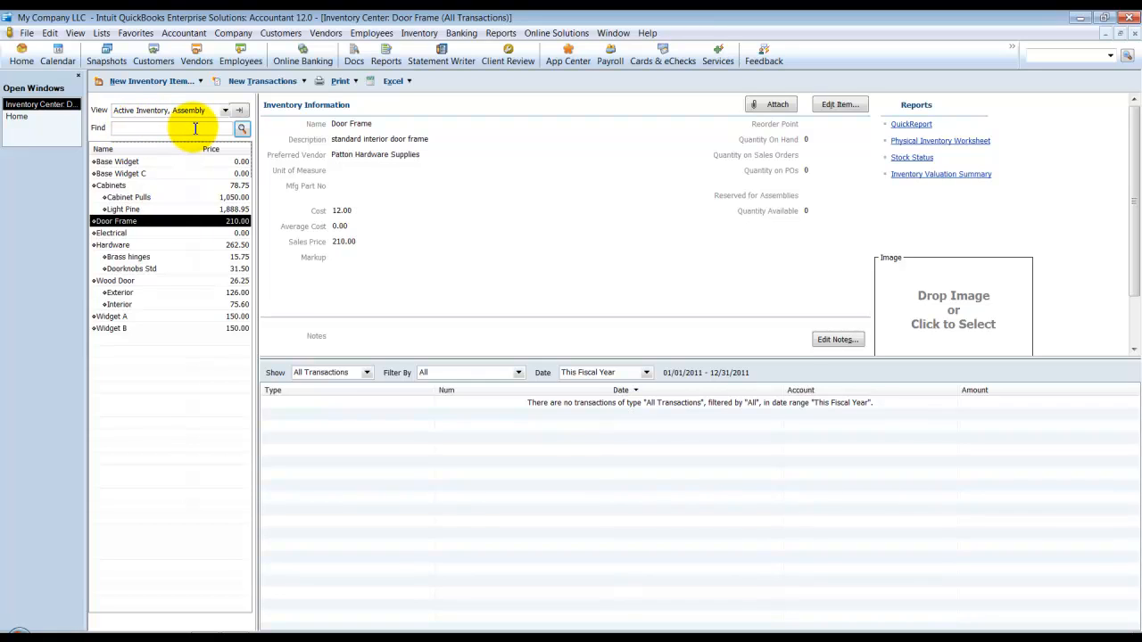
pyautogui.moveTo(195, 131)
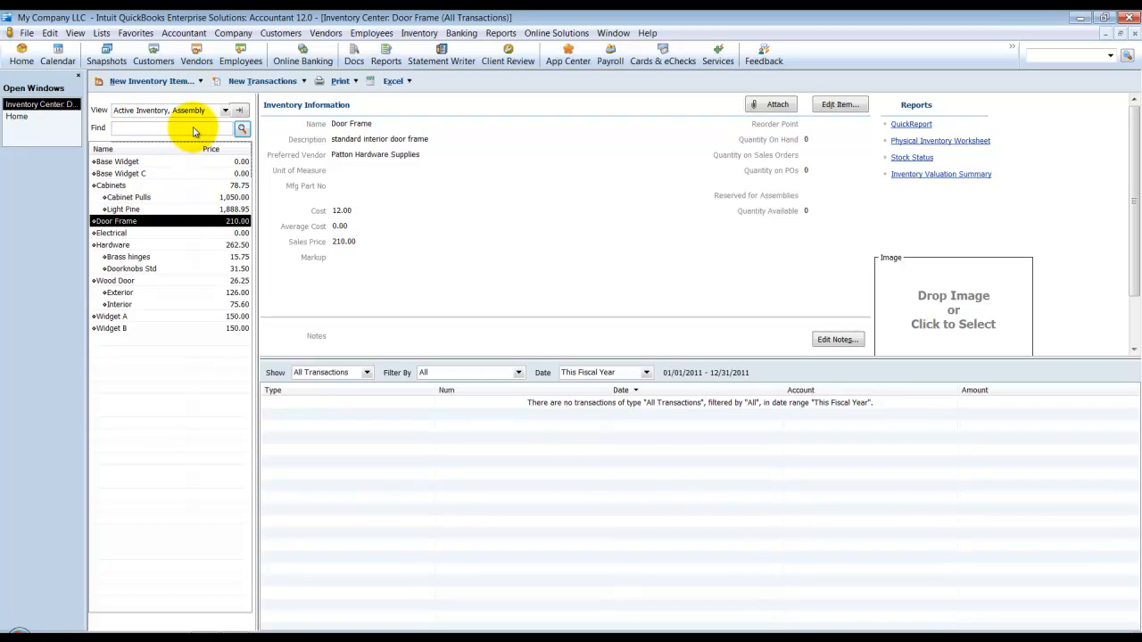
pyautogui.click(157, 82)
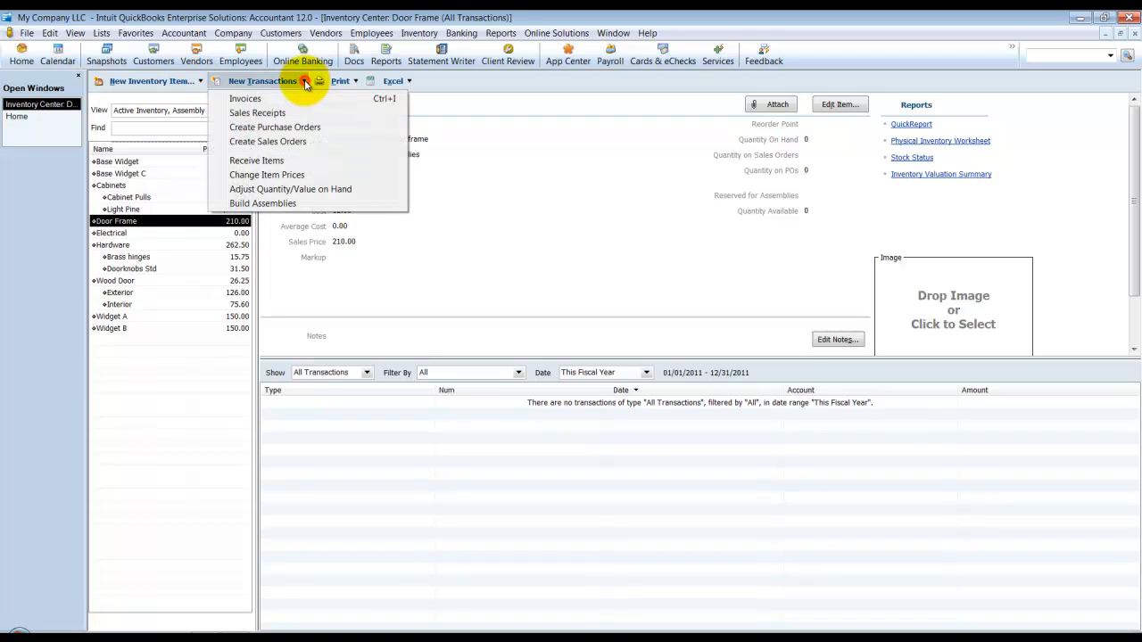
pyautogui.moveTo(309, 203)
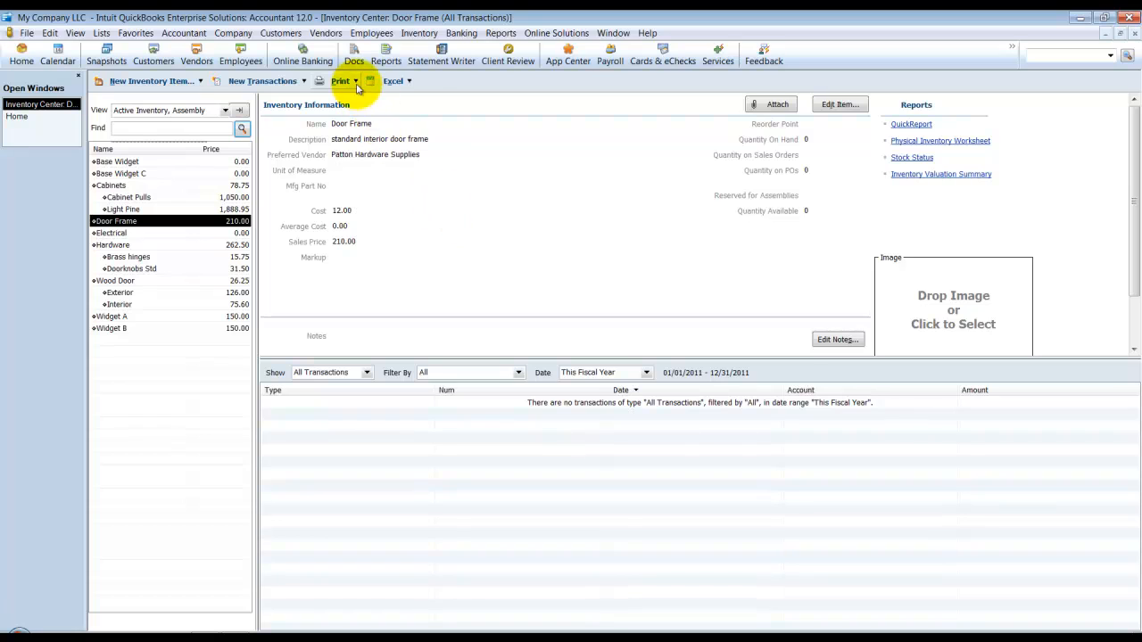
pyautogui.moveTo(411, 82)
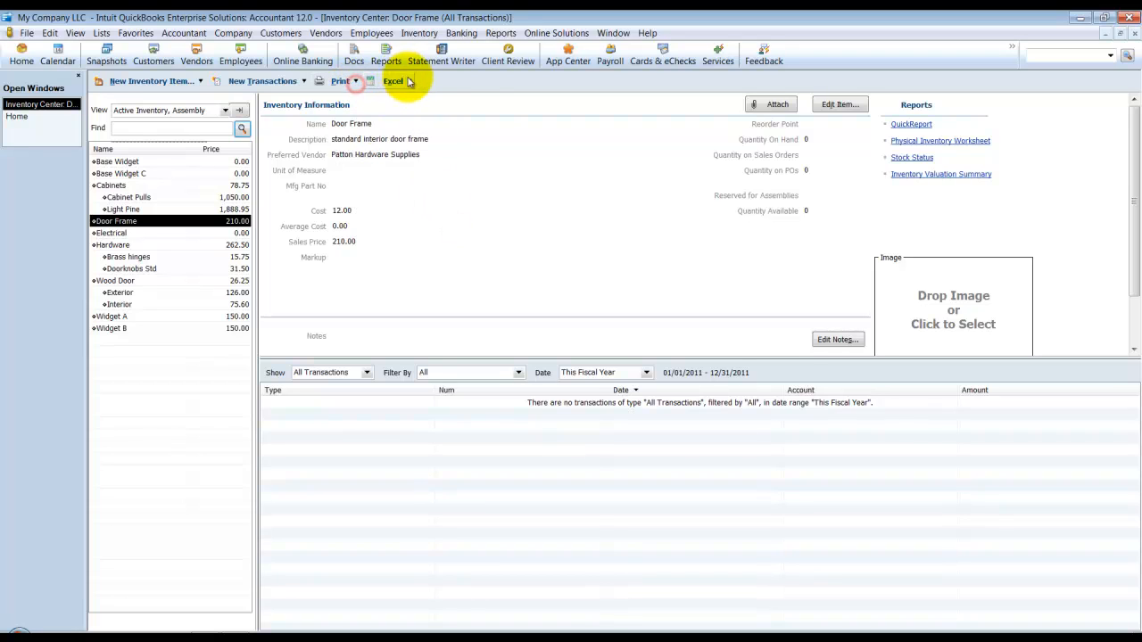
pyautogui.click(391, 81)
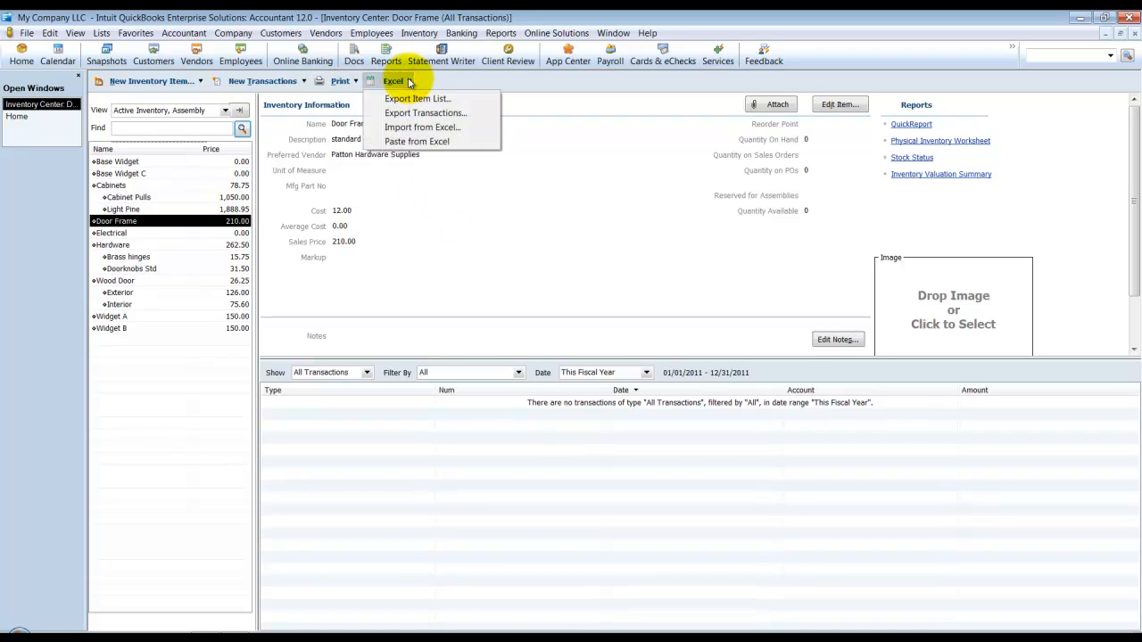
pyautogui.moveTo(514, 184)
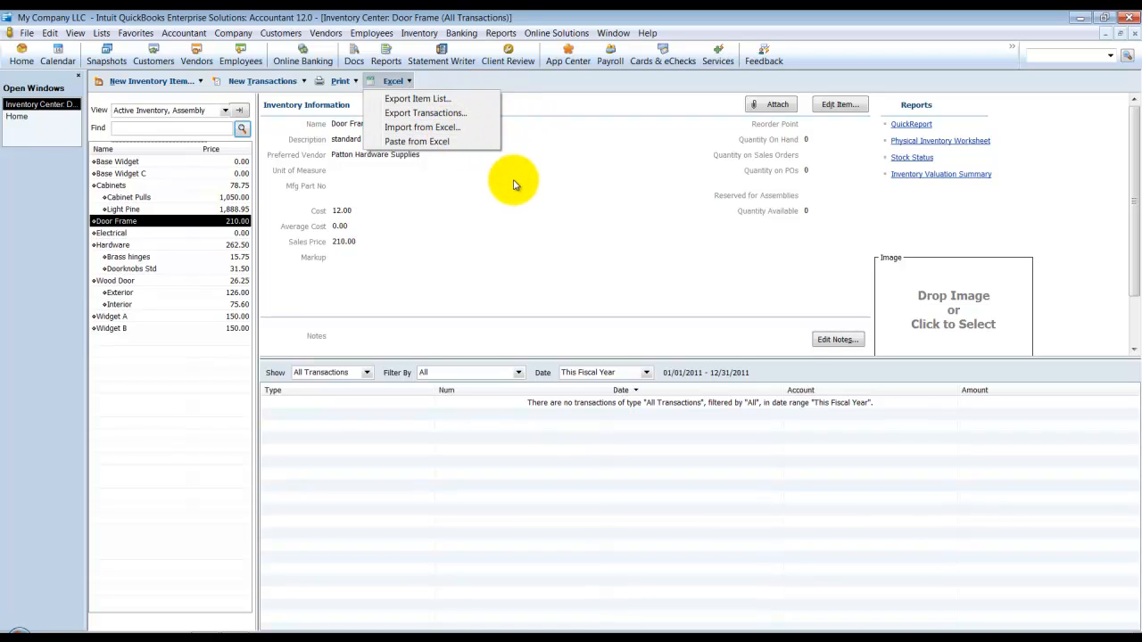
pyautogui.click(191, 183)
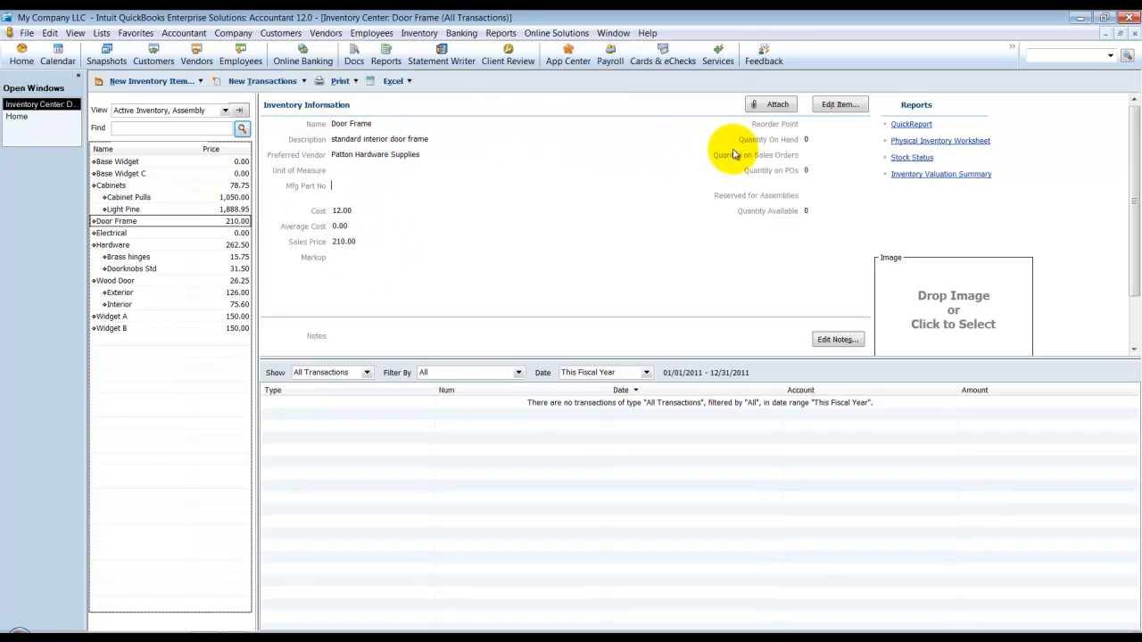
pyautogui.moveTo(319, 176)
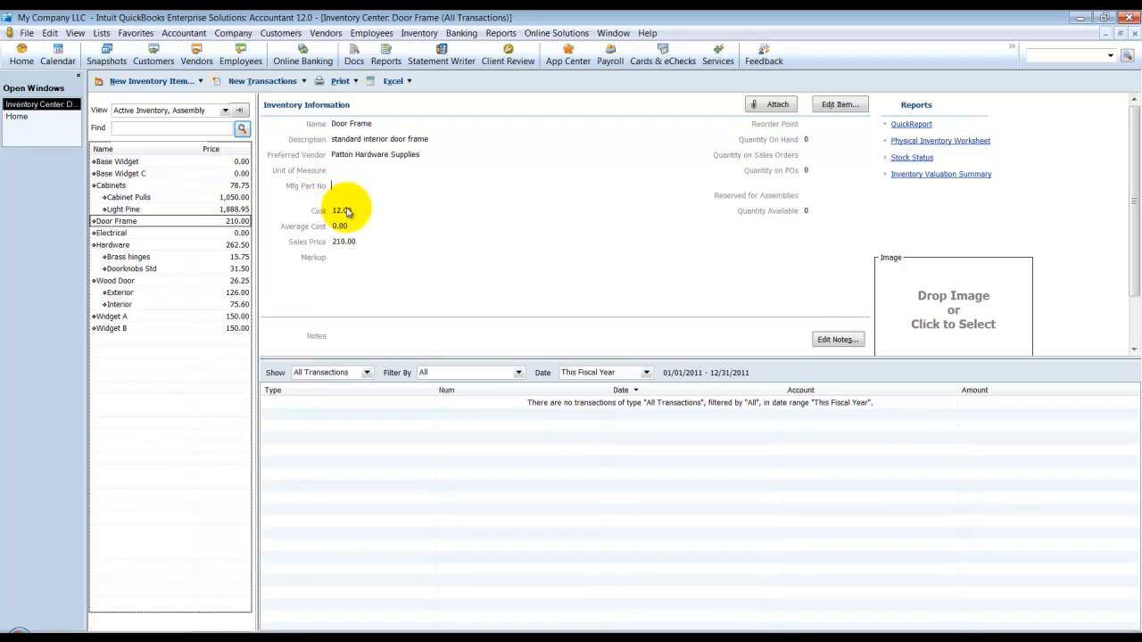
pyautogui.moveTo(334, 261)
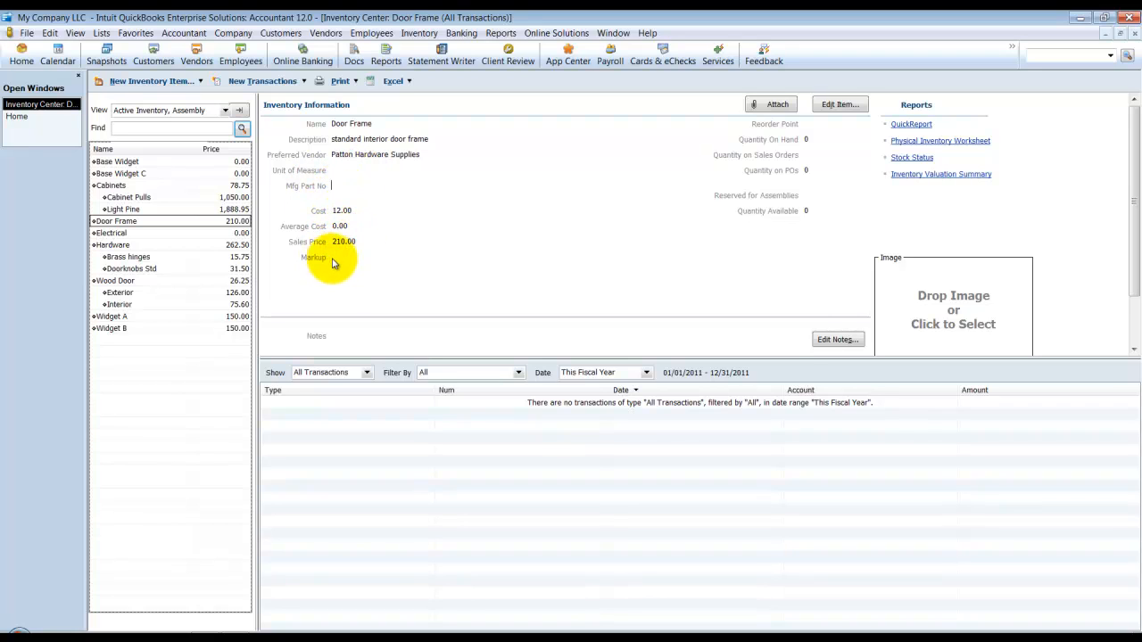
pyautogui.moveTo(396, 189)
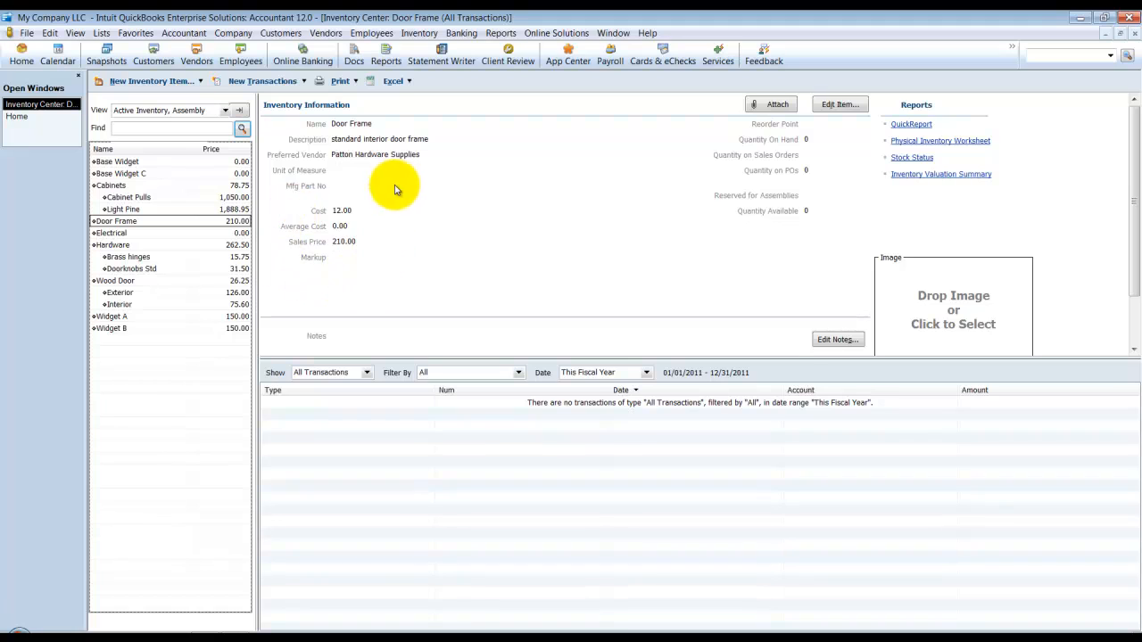
pyautogui.moveTo(370, 274)
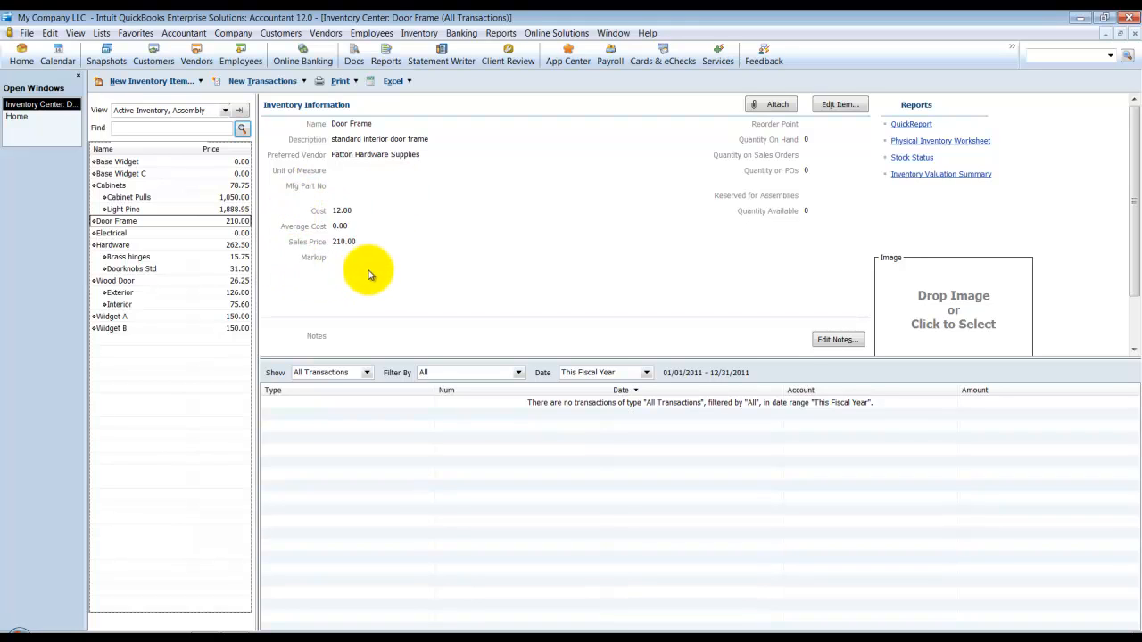
pyautogui.moveTo(448, 243)
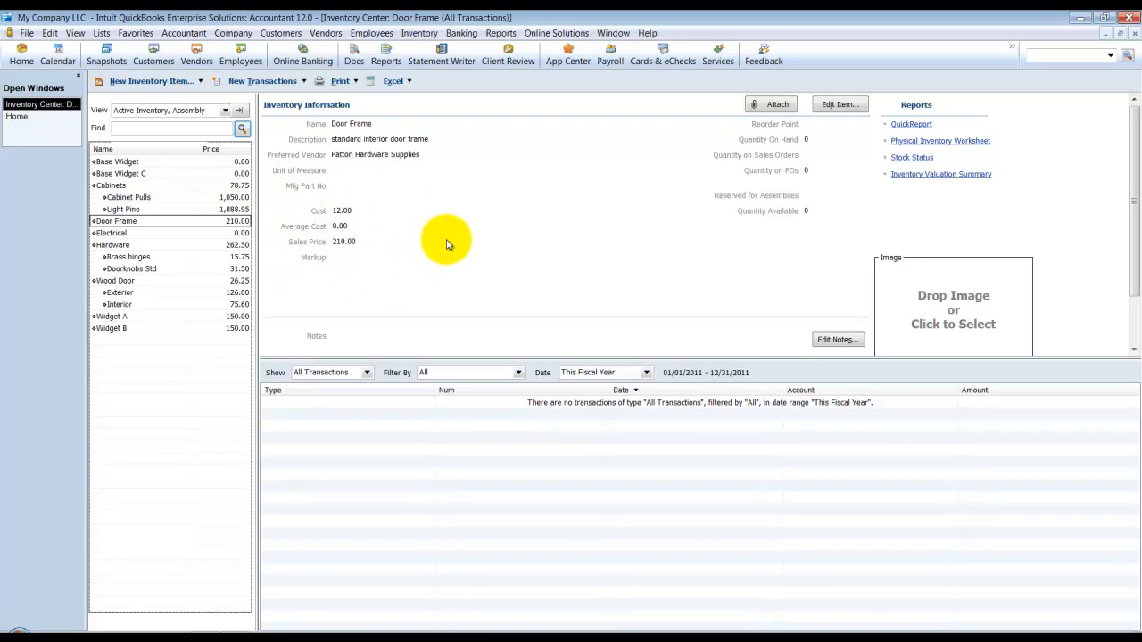
pyautogui.moveTo(770, 104)
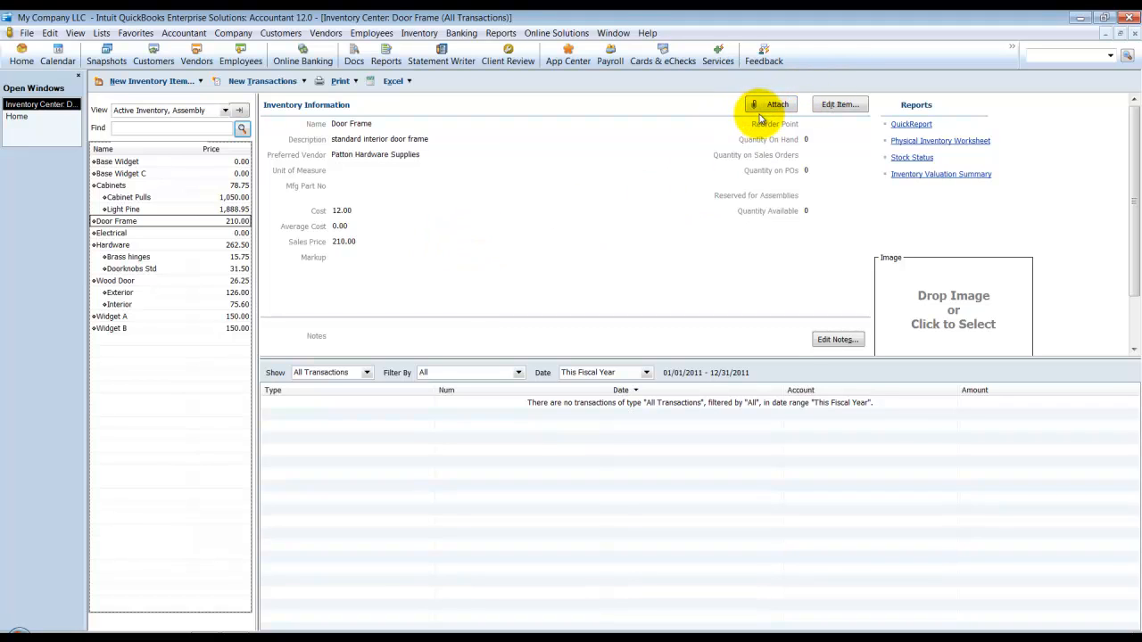
pyautogui.moveTo(917, 174)
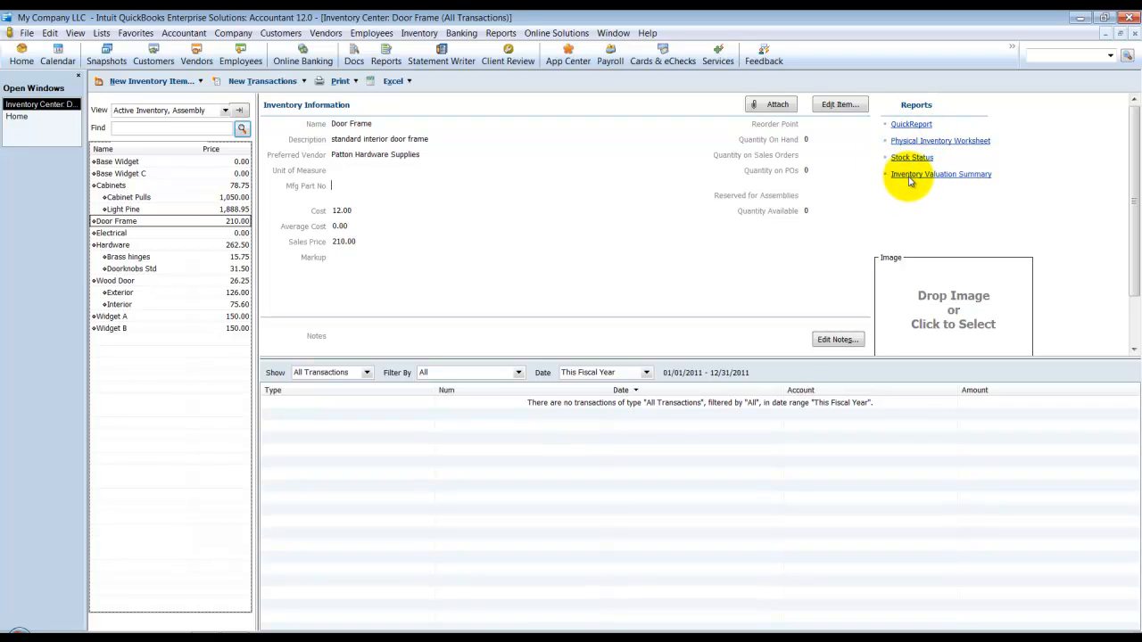
pyautogui.moveTo(801, 358)
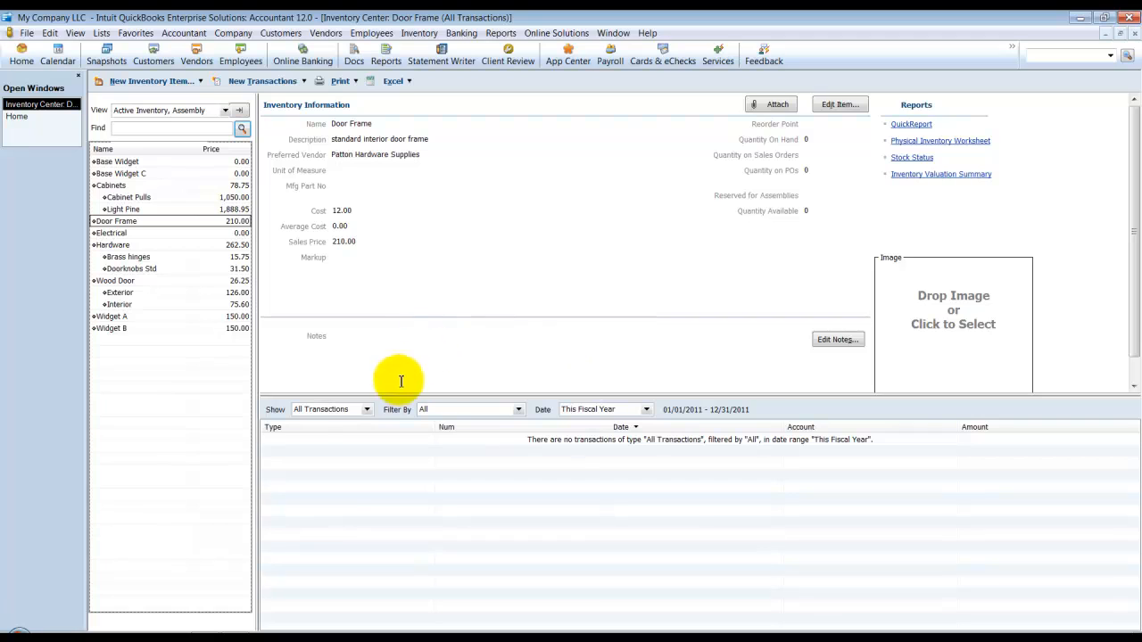
pyautogui.moveTo(834, 341)
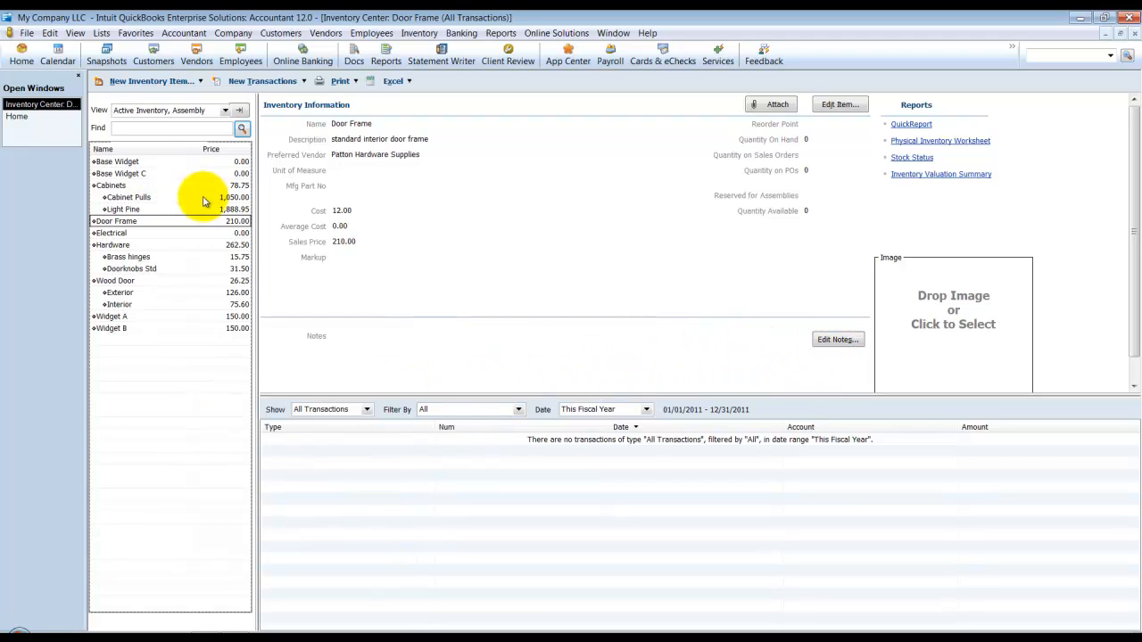
# Select Cabinet Pulls in the item list and expand the transaction-type choices.
pyautogui.click(127, 196)
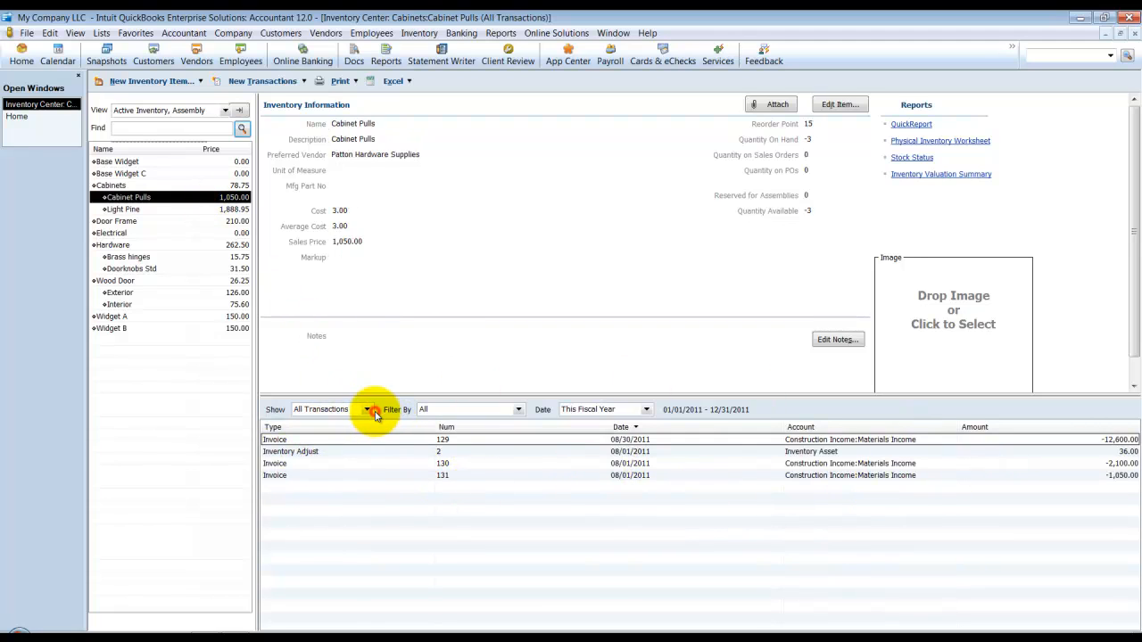
pyautogui.click(367, 409)
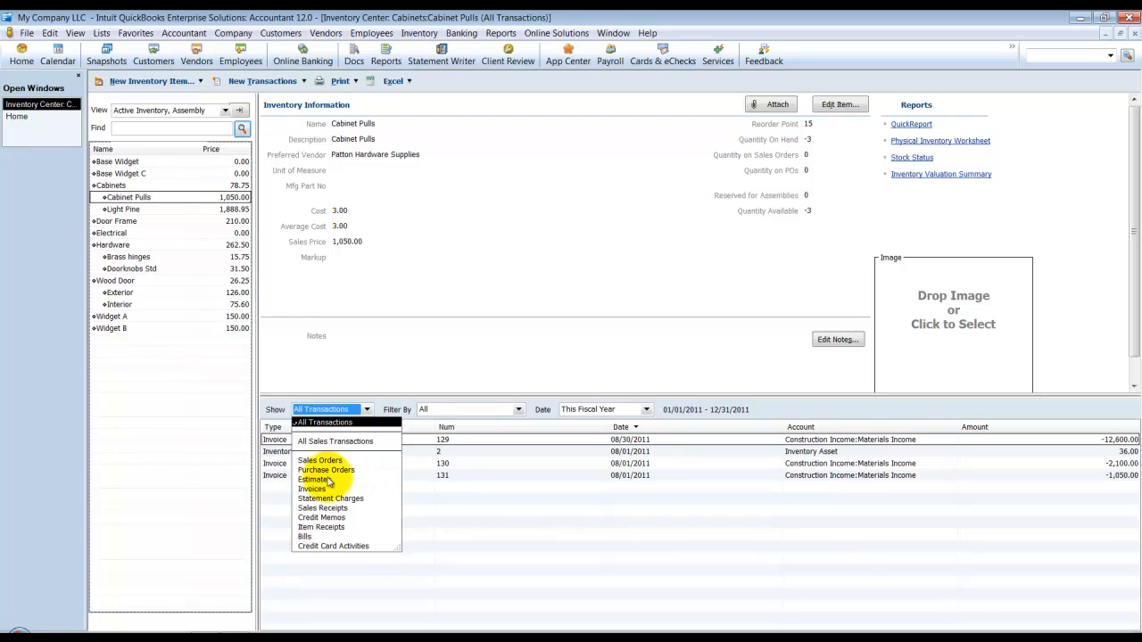
# Show Invoices and filter by Open Invoices for Cabinet Pulls.
pyautogui.click(312, 488)
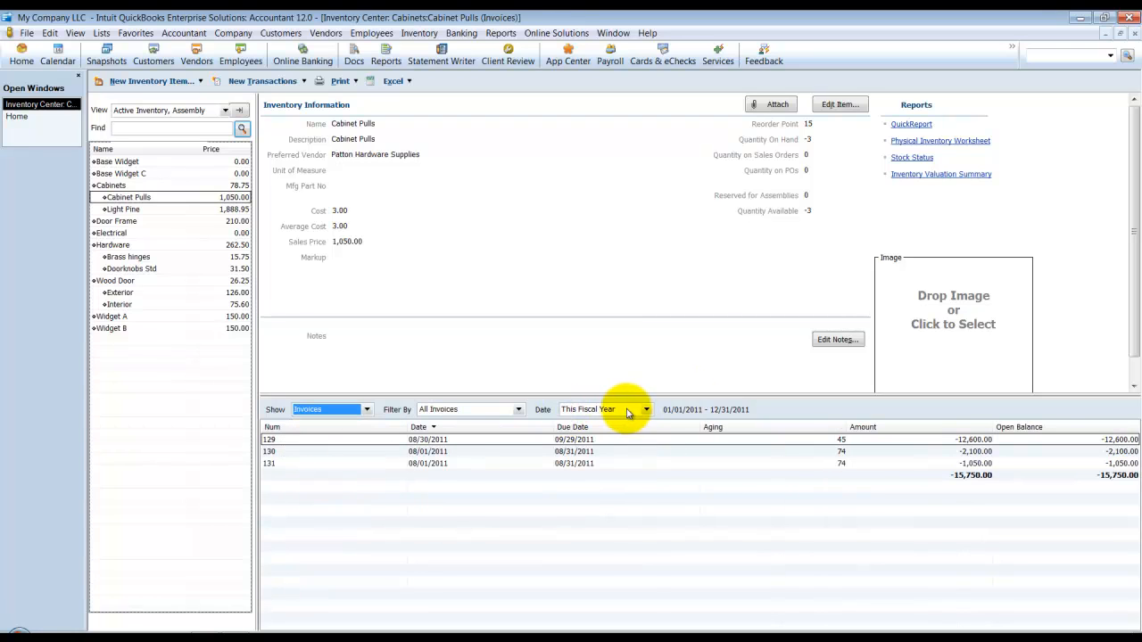
pyautogui.click(518, 408)
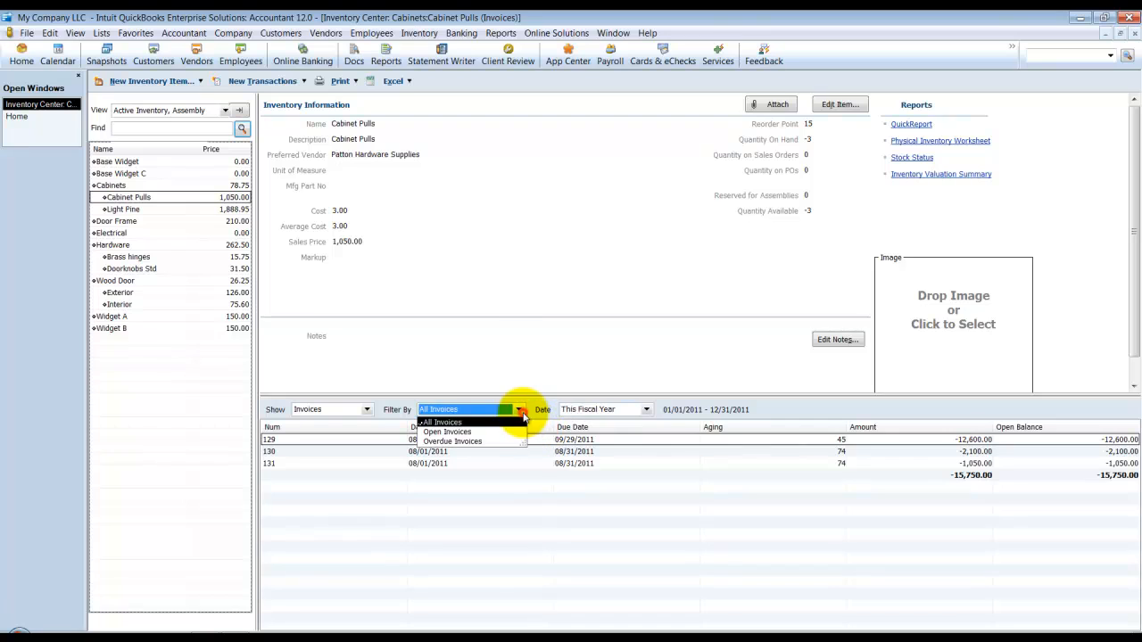
pyautogui.click(447, 431)
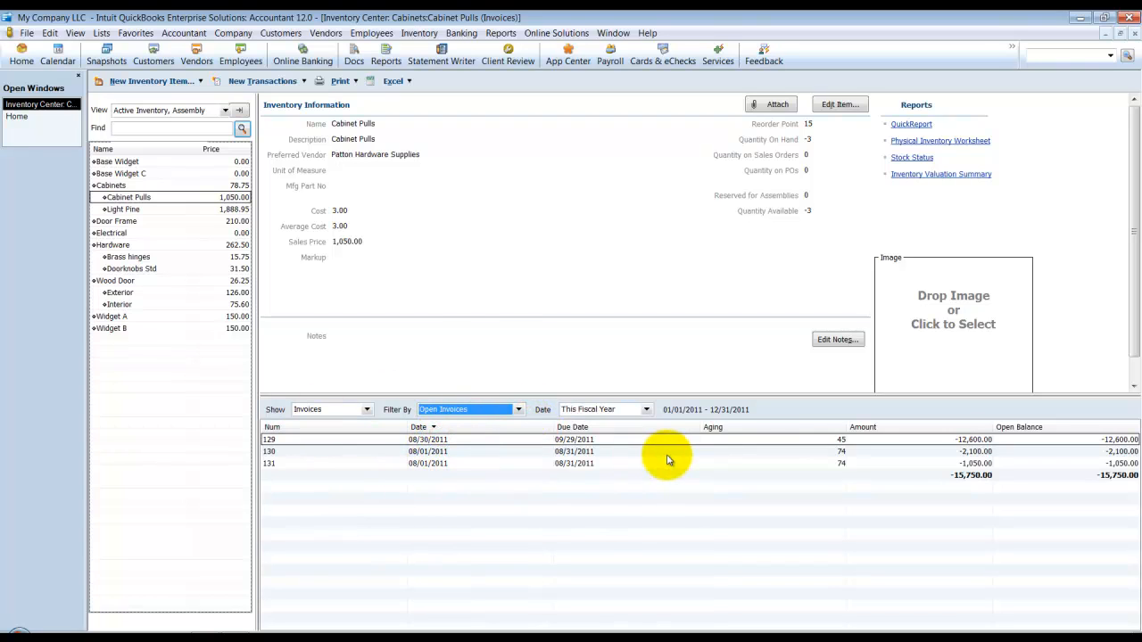
pyautogui.moveTo(665, 457)
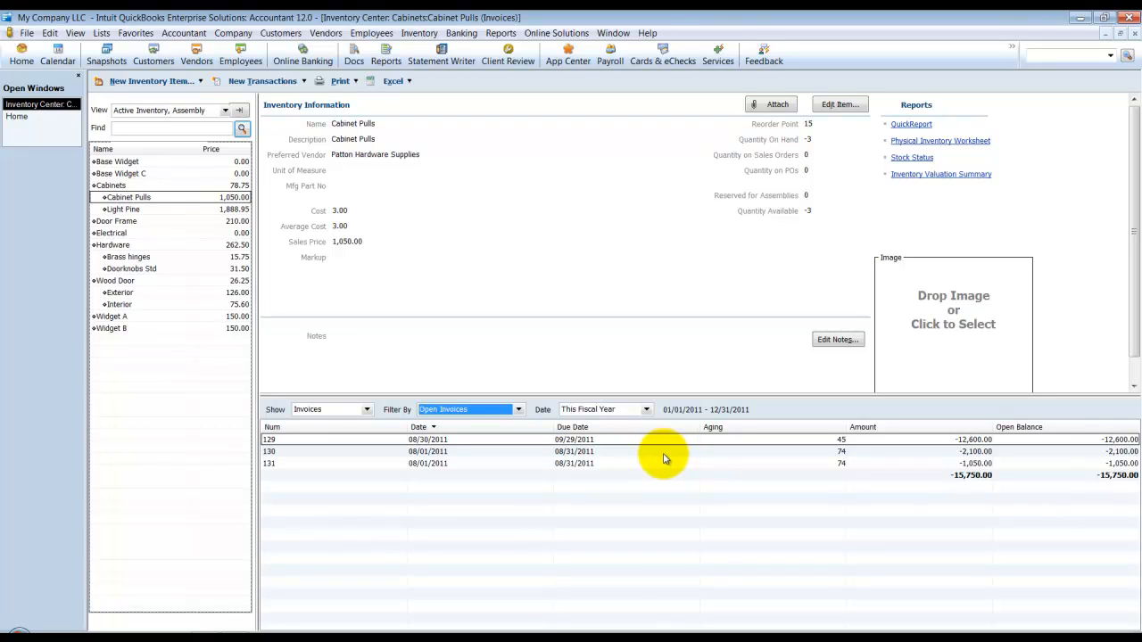
pyautogui.moveTo(805, 379)
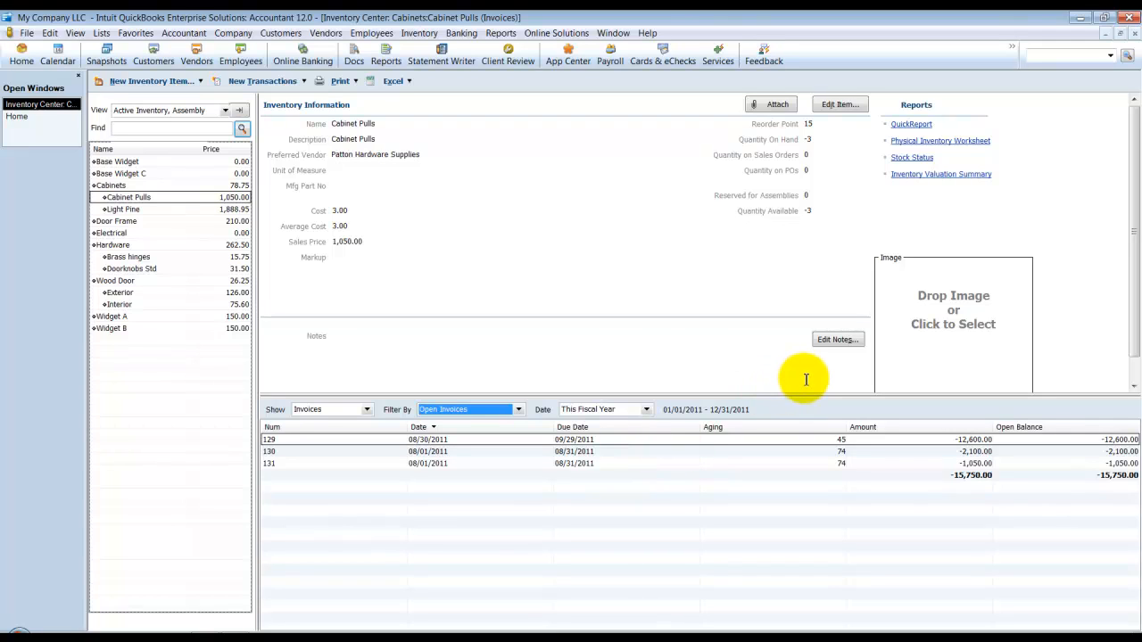
pyautogui.moveTo(912, 366)
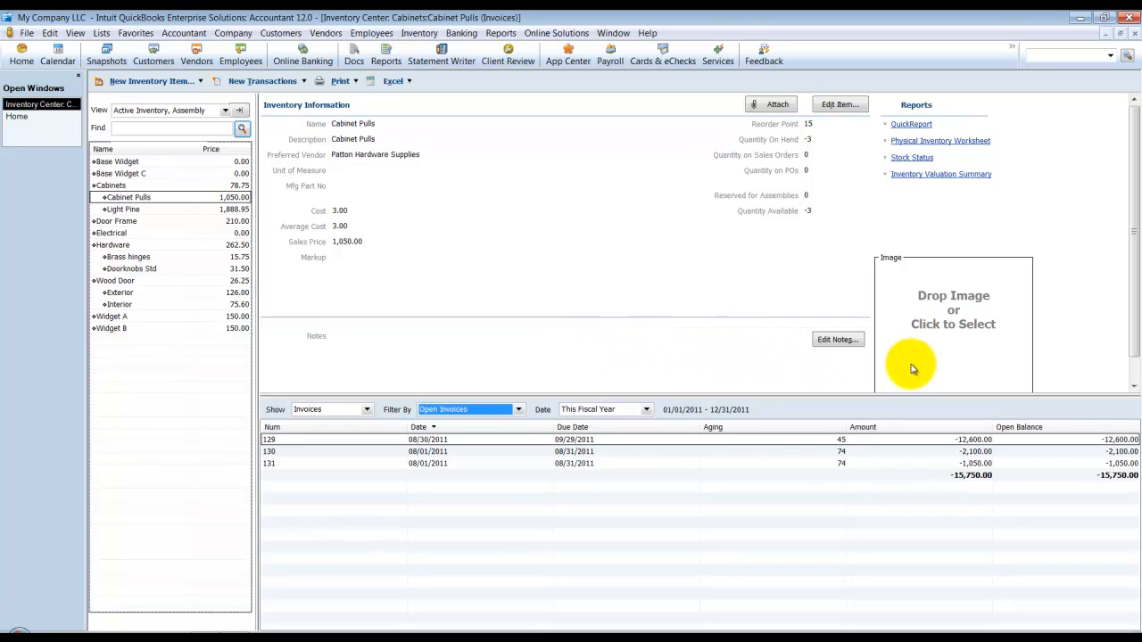
pyautogui.moveTo(1040, 306)
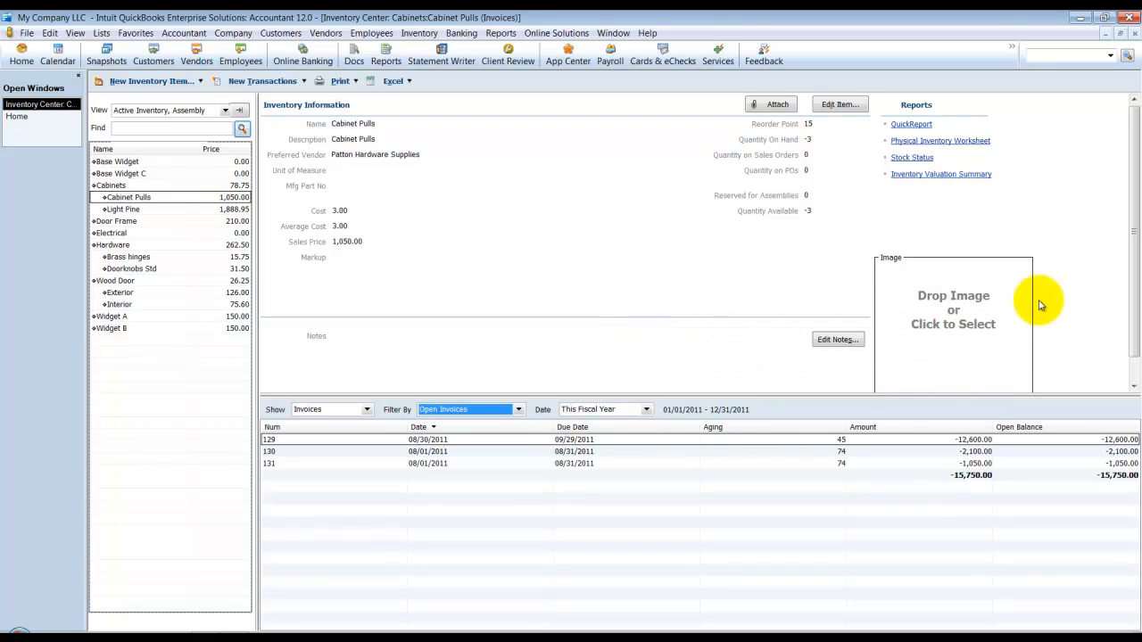
pyautogui.moveTo(1014, 326)
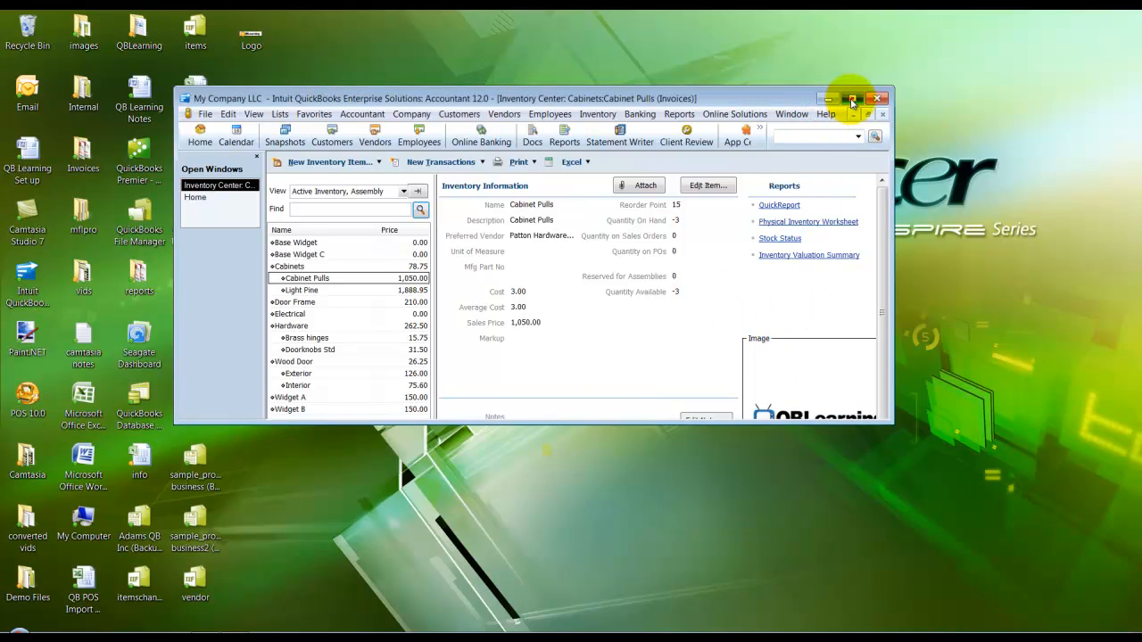
# View the QBLearning logo attached as the Cabinet Pulls item image.
pyautogui.click(850, 98)
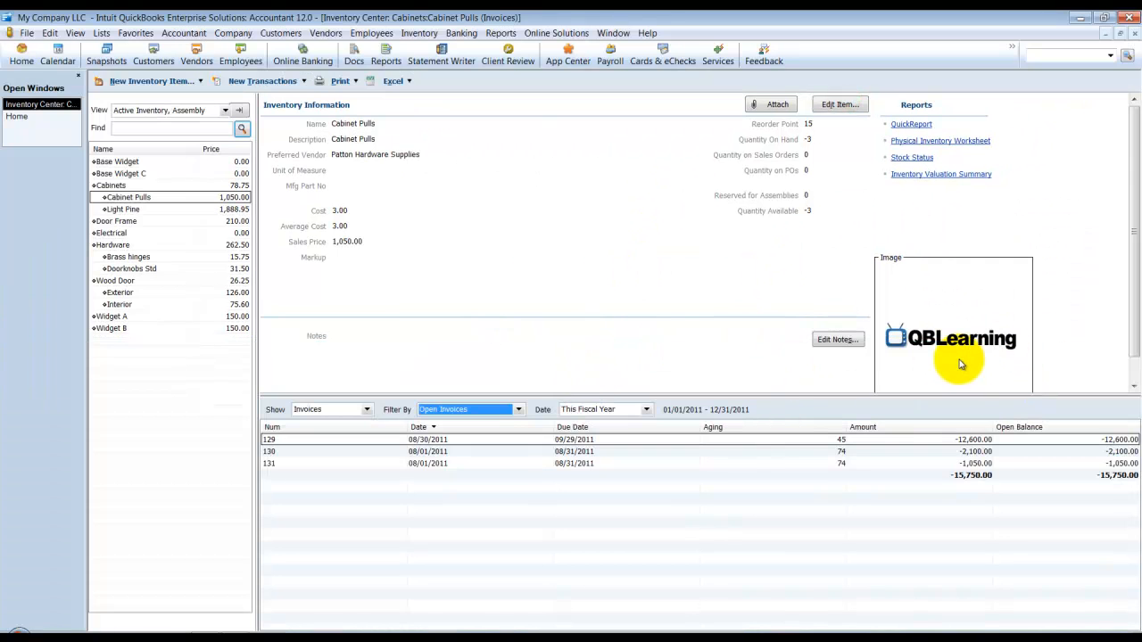
pyautogui.moveTo(1013, 348)
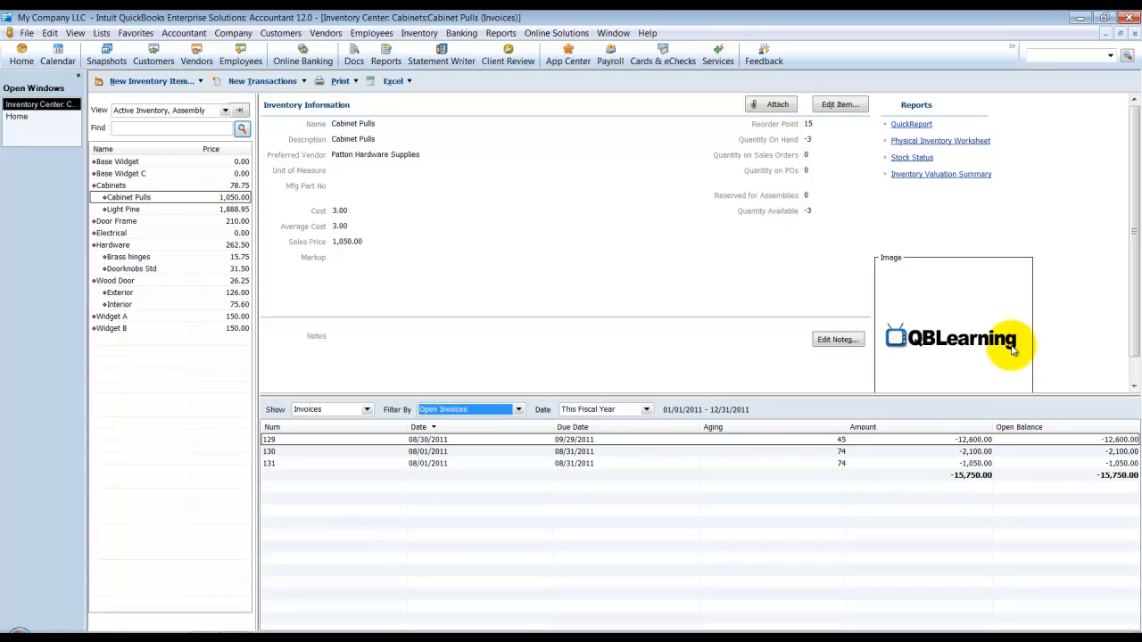
pyautogui.moveTo(955, 349)
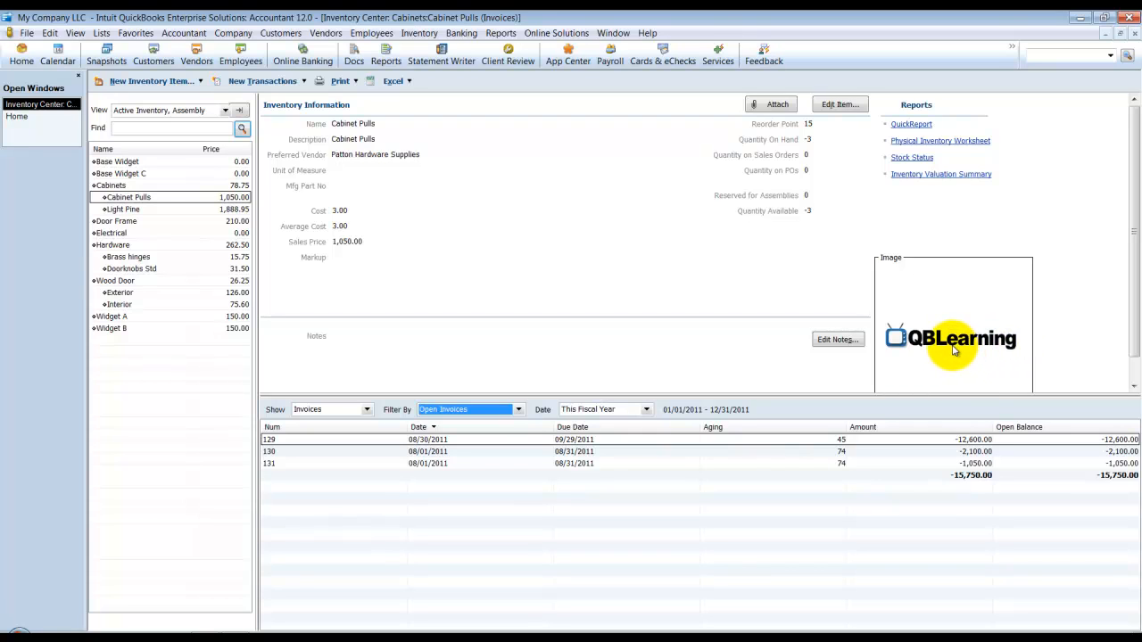
# Open the Item Image for Cabinet Pulls and remove the QBLearning logo.
pyautogui.click(951, 340)
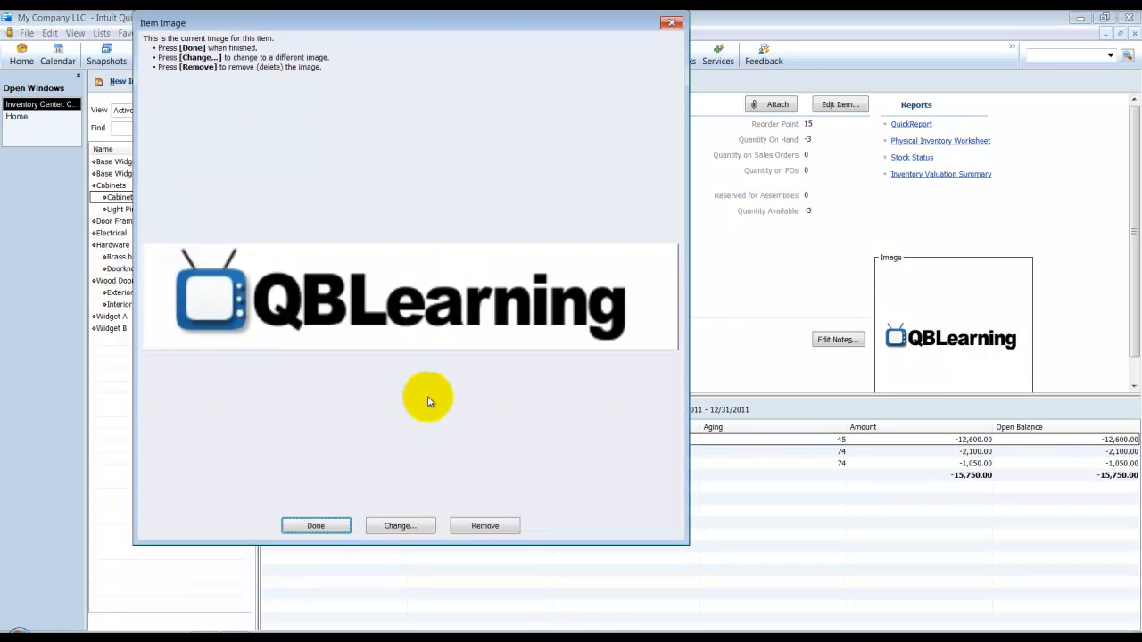
pyautogui.moveTo(400, 525)
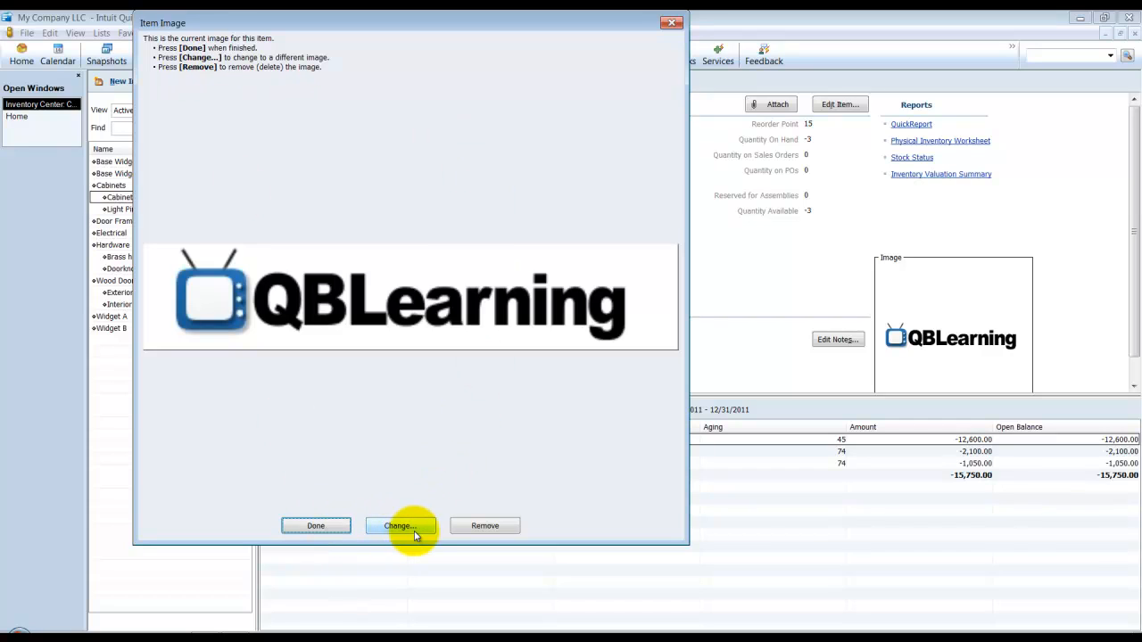
pyautogui.moveTo(486, 529)
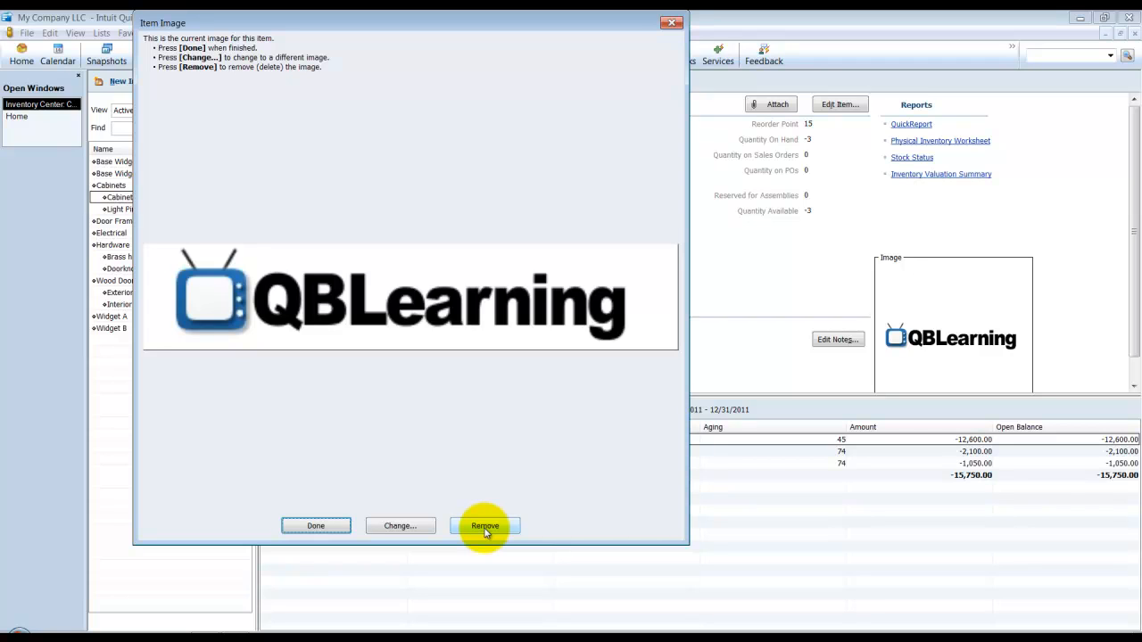
pyautogui.click(484, 525)
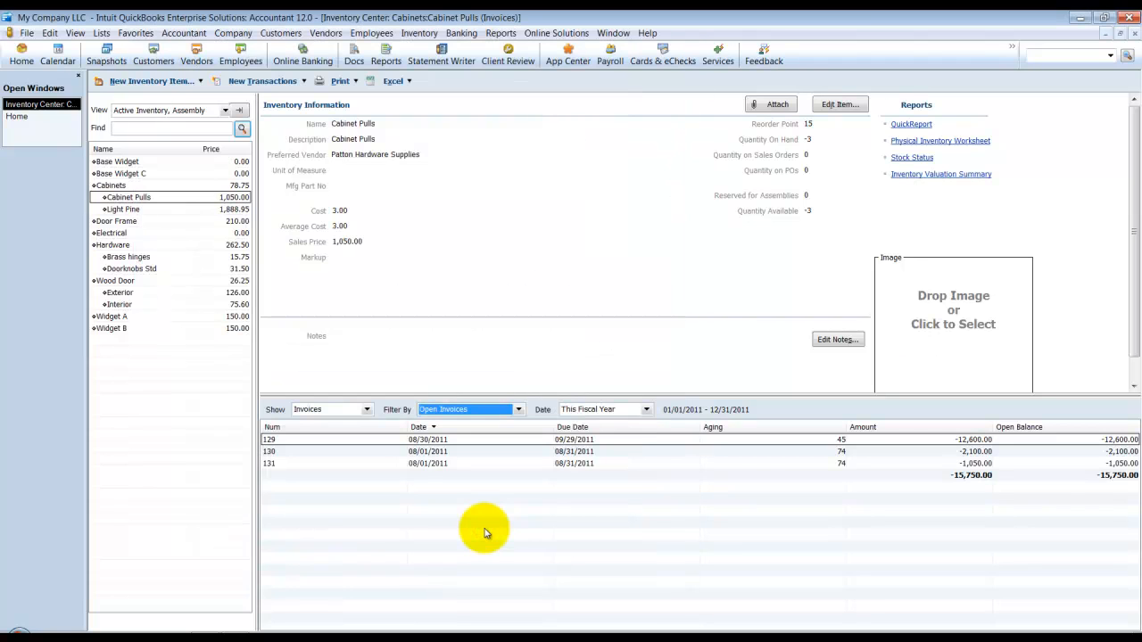
pyautogui.moveTo(242, 113)
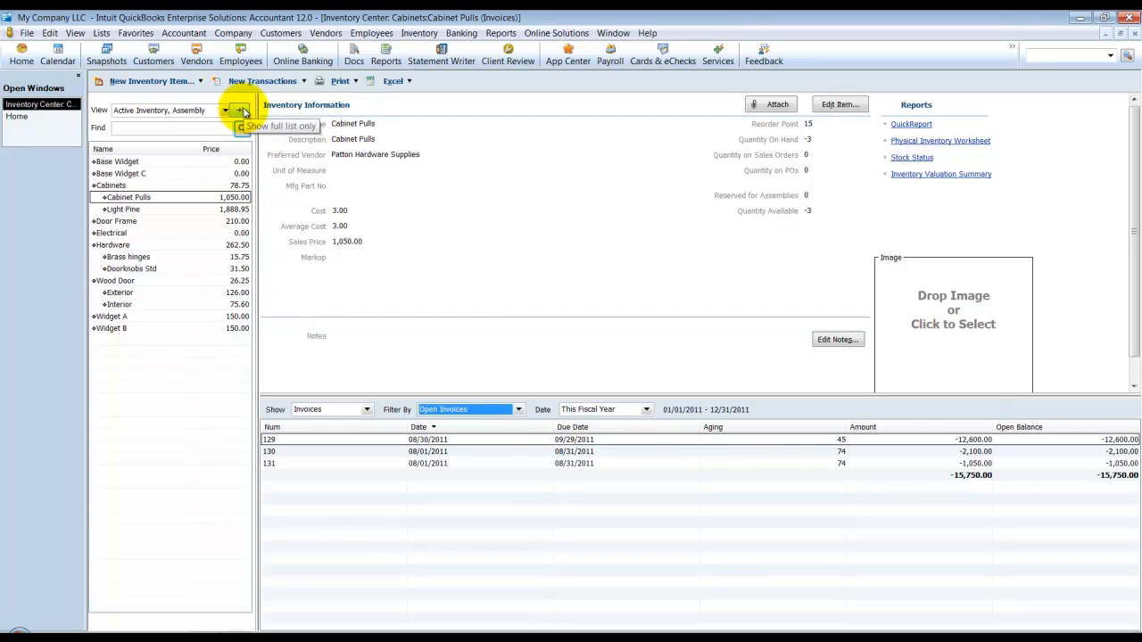
# Switch the Inventory Center to 'Show full list only', hiding item details.
pyautogui.click(277, 125)
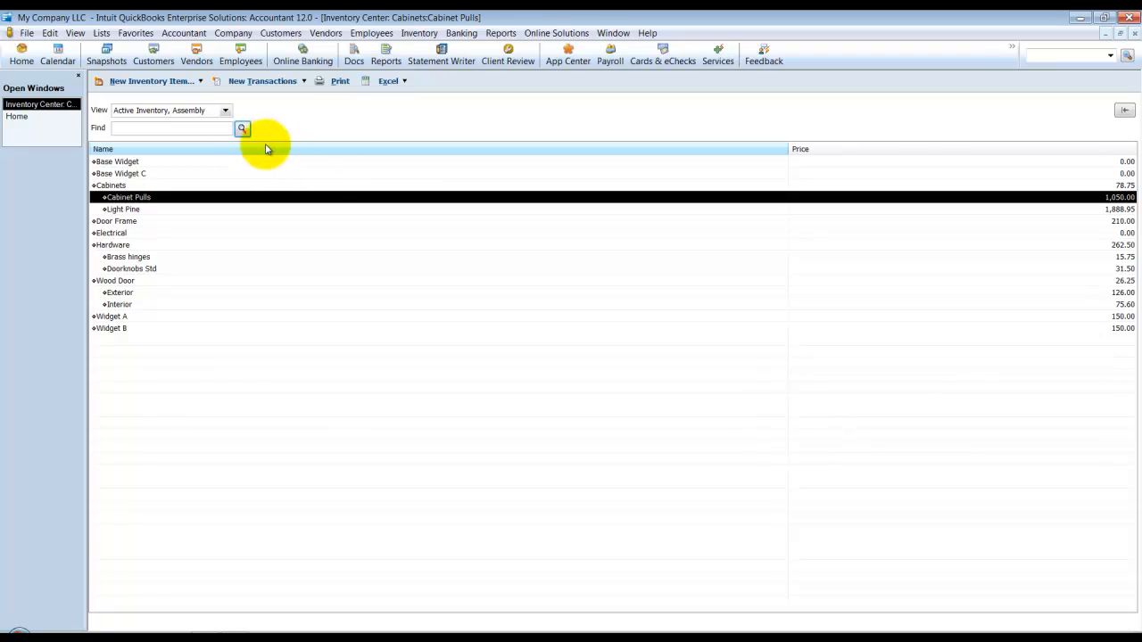
pyautogui.moveTo(332, 162)
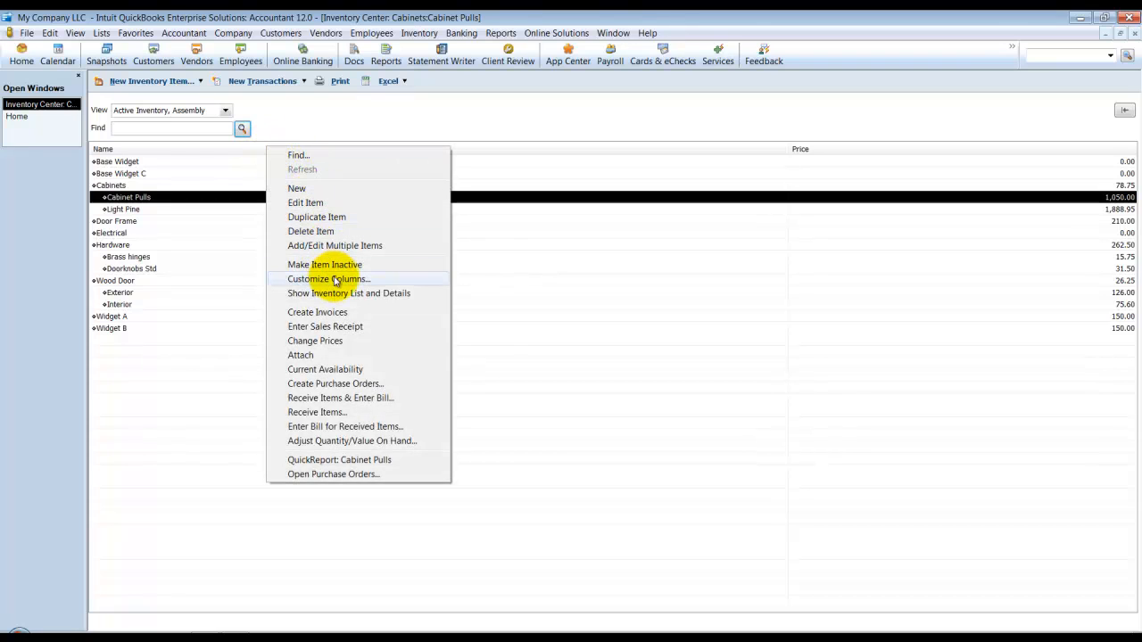
# Add Description, Quantity On Hand, Reorder Point, Cost/Basis and Physical Count columns to the list.
pyautogui.click(328, 279)
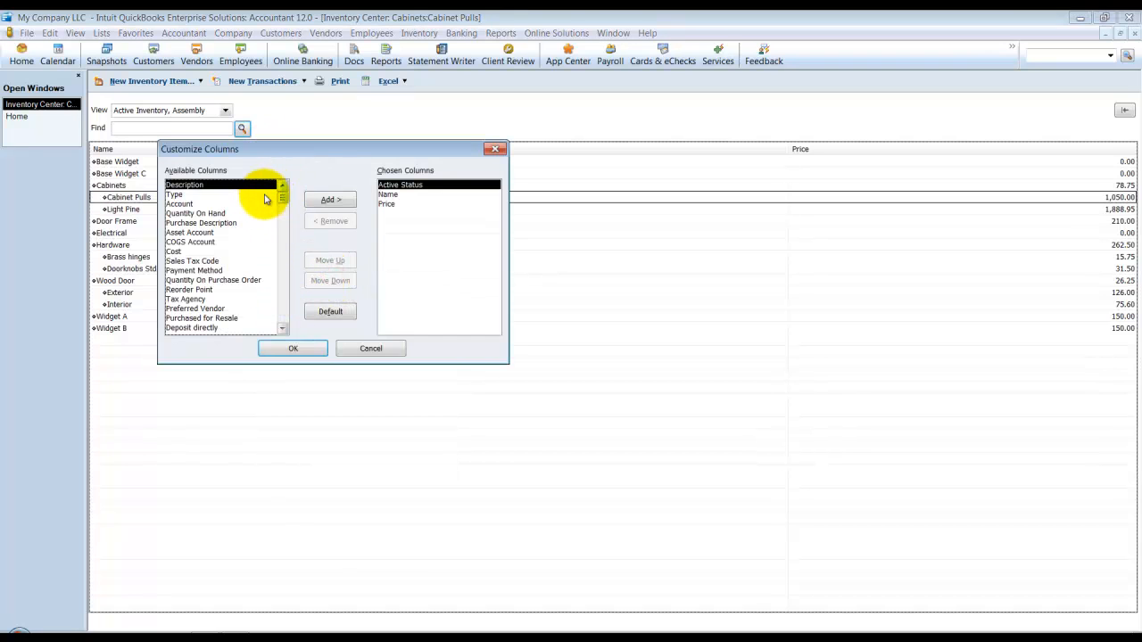
pyautogui.click(329, 199)
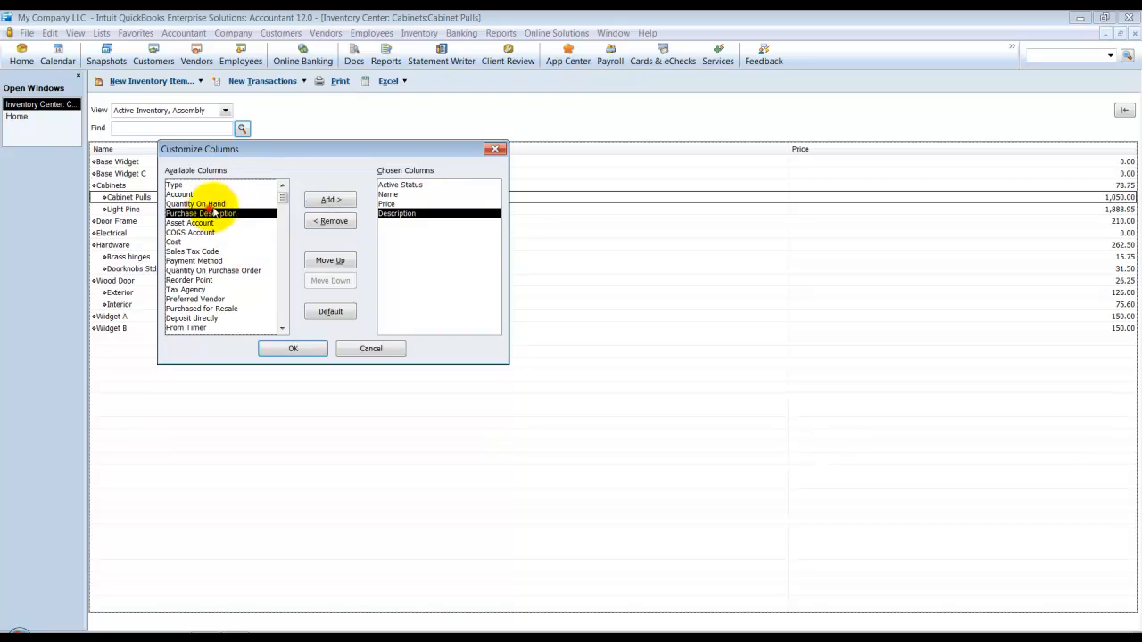
pyautogui.click(329, 199)
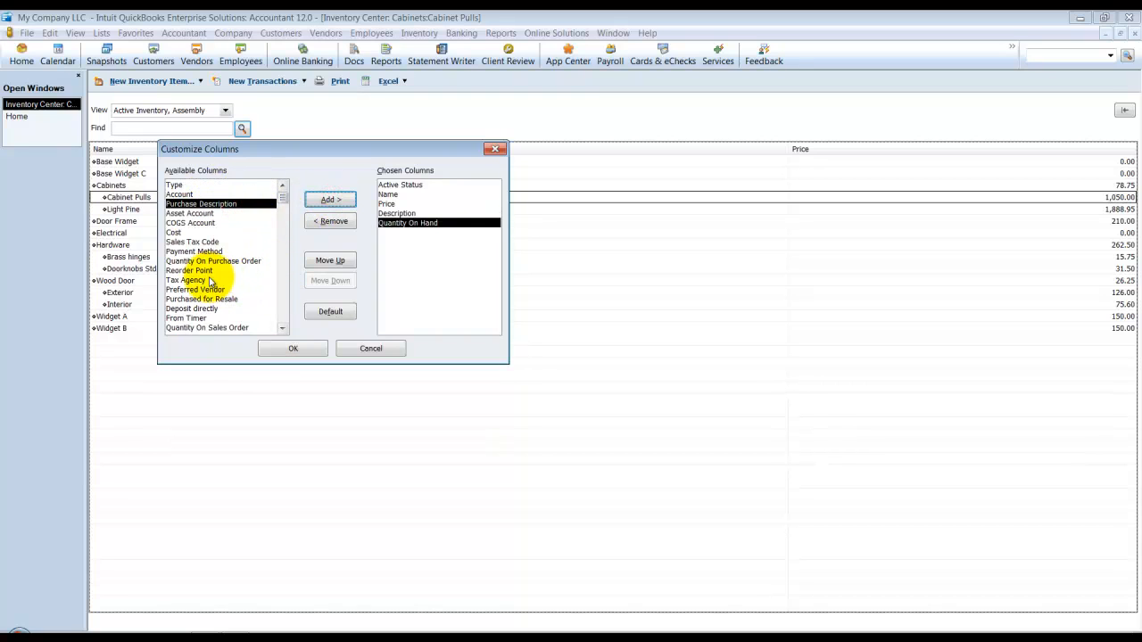
pyautogui.click(329, 199)
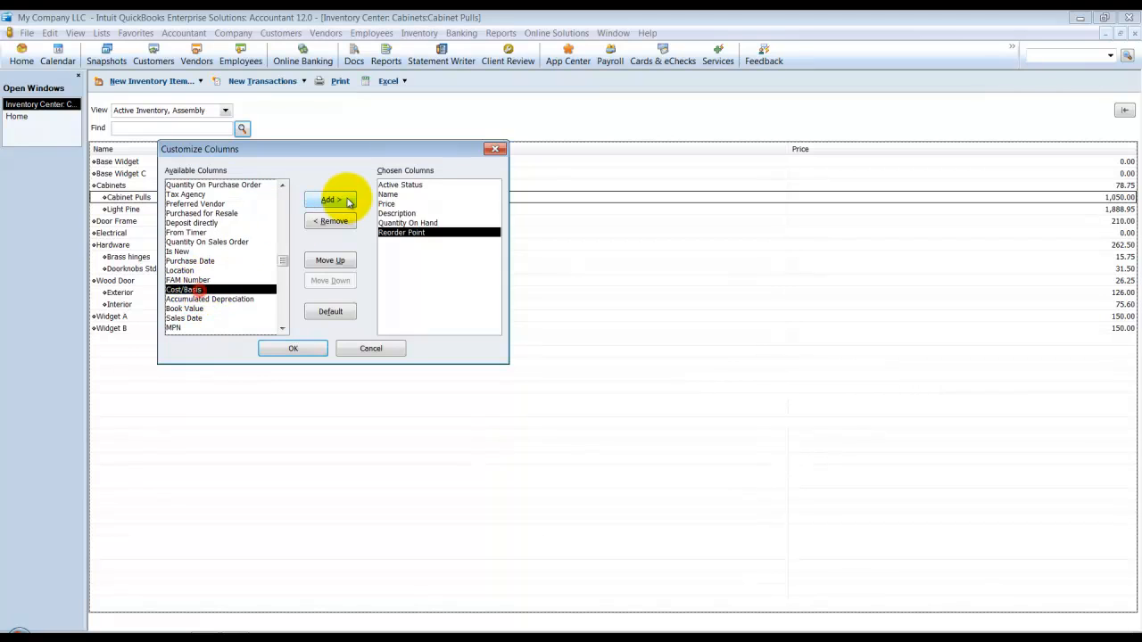
pyautogui.click(329, 199)
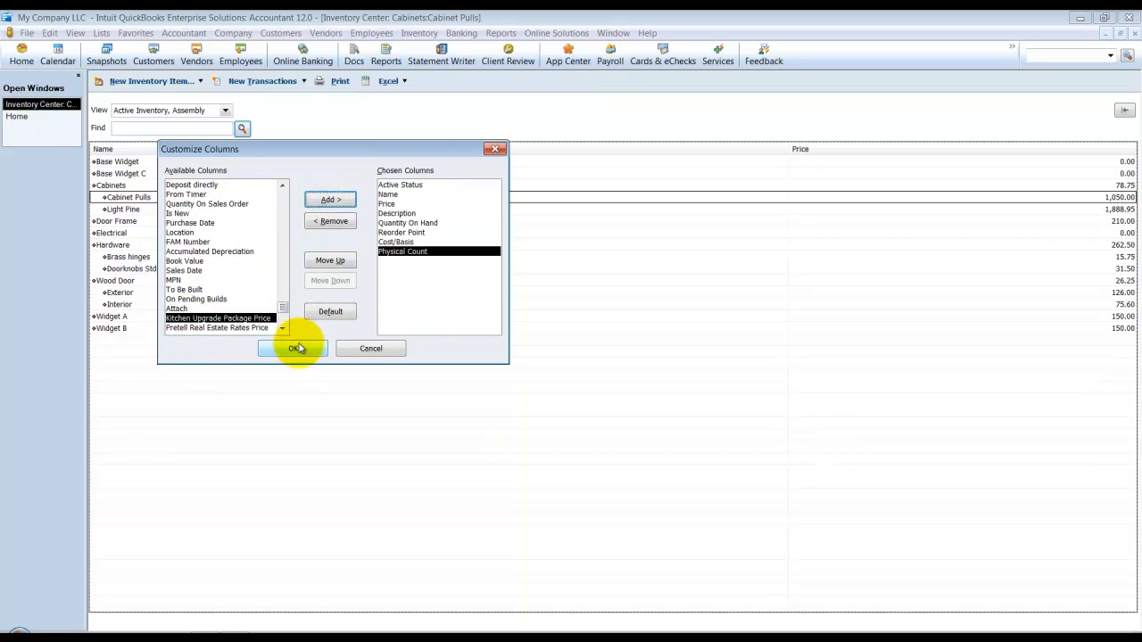
pyautogui.click(293, 348)
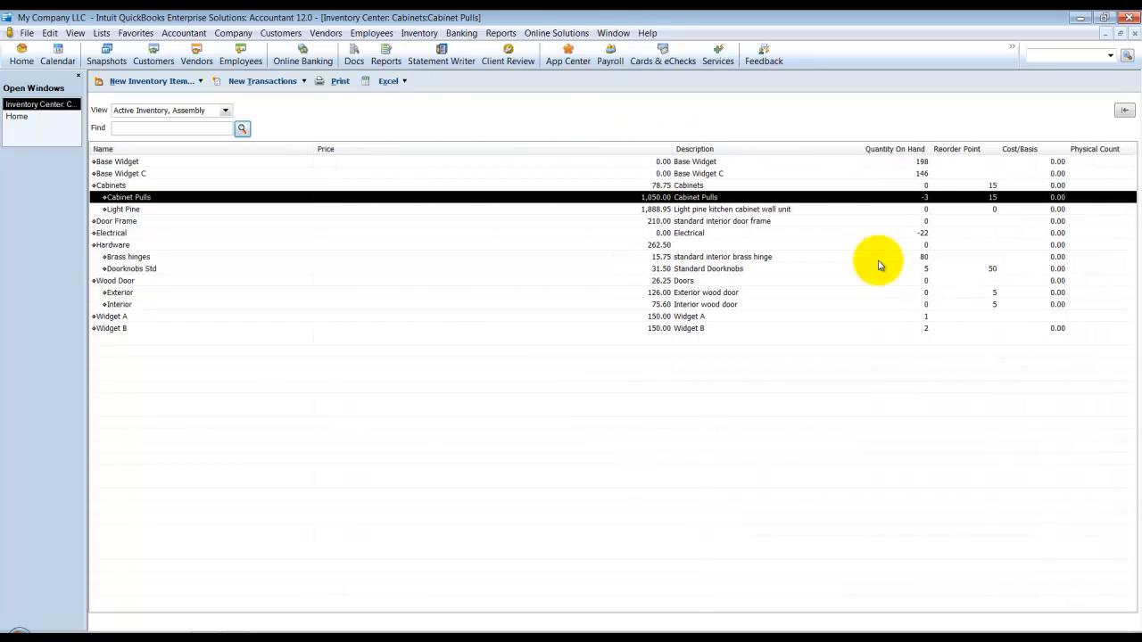
pyautogui.moveTo(1062, 292)
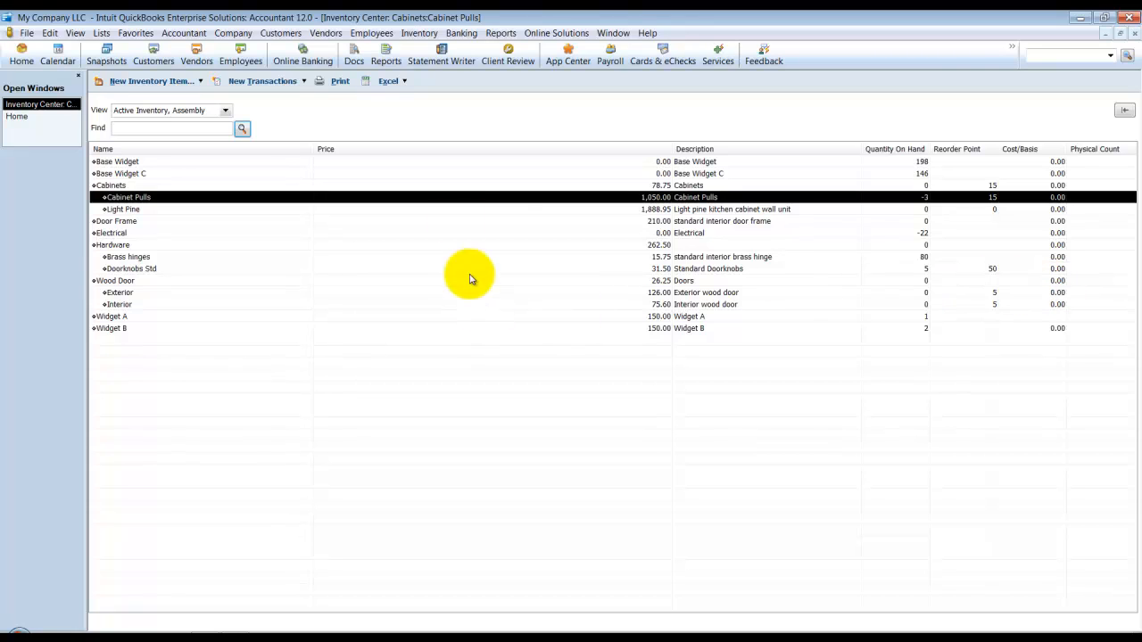
pyautogui.moveTo(959, 303)
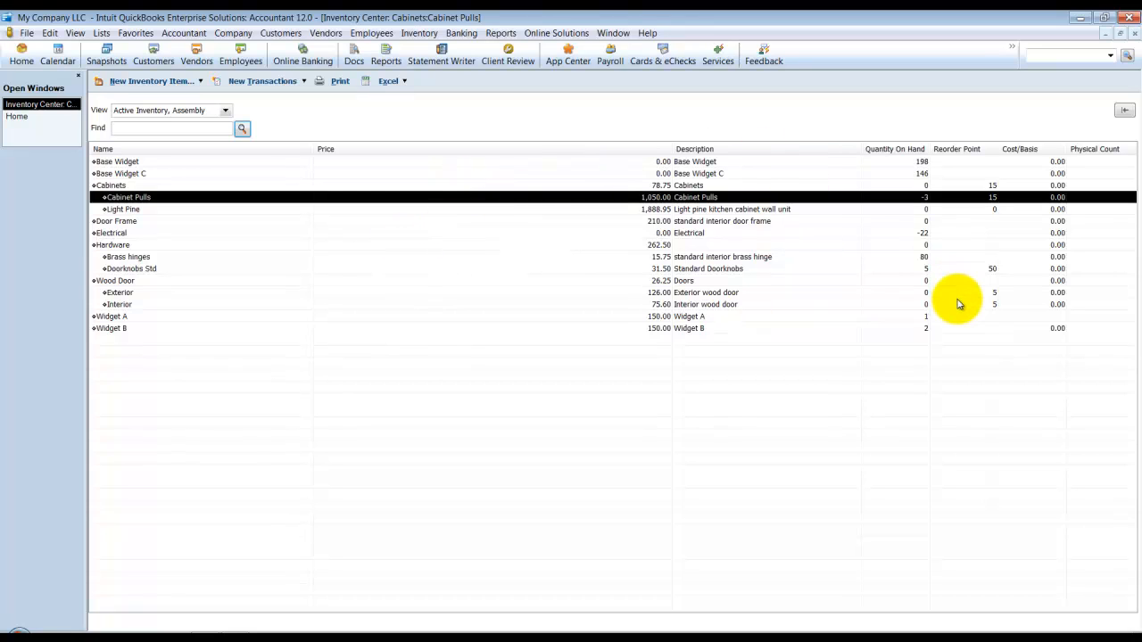
pyautogui.moveTo(963, 295)
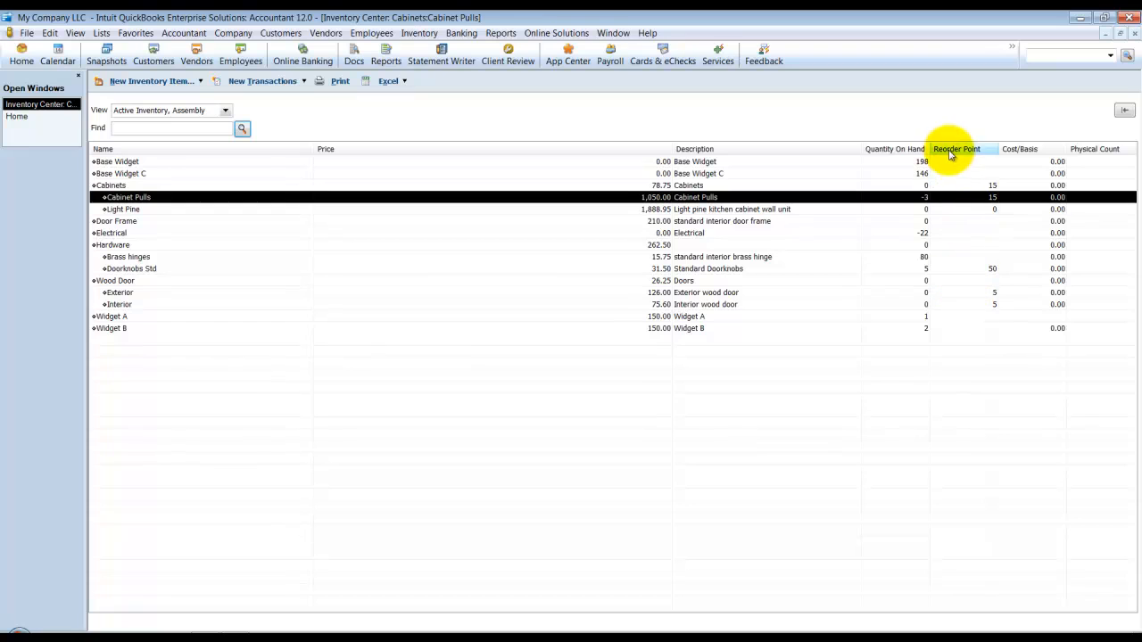
# Sort by Reorder Point, then by Quantity On Hand ascending, leaving Electrical at -22 first.
pyautogui.click(958, 149)
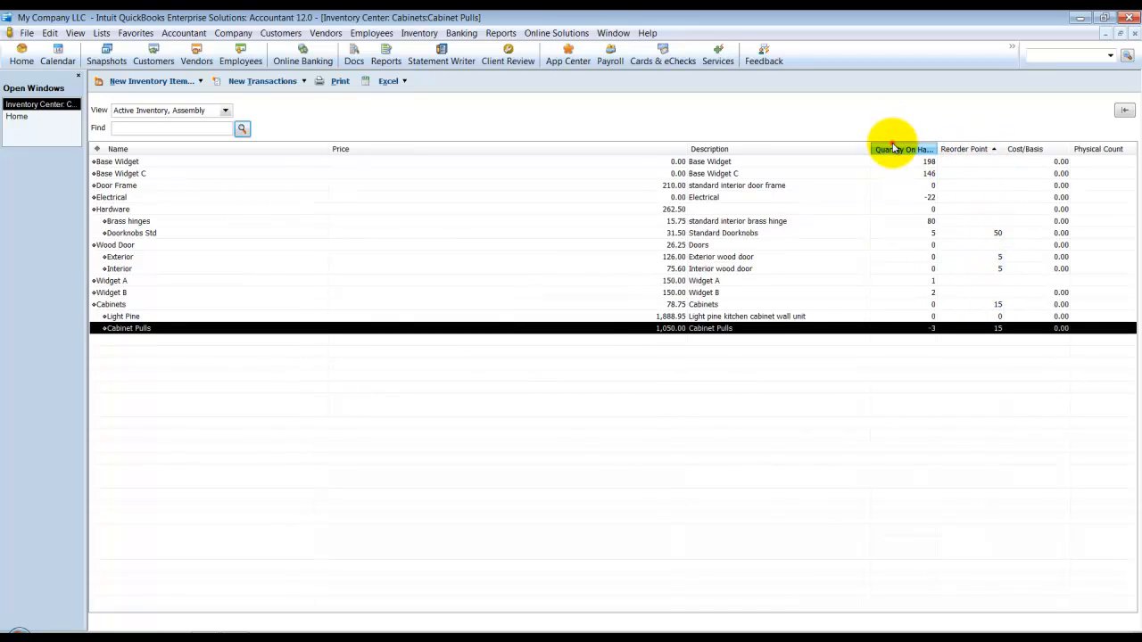
pyautogui.click(900, 149)
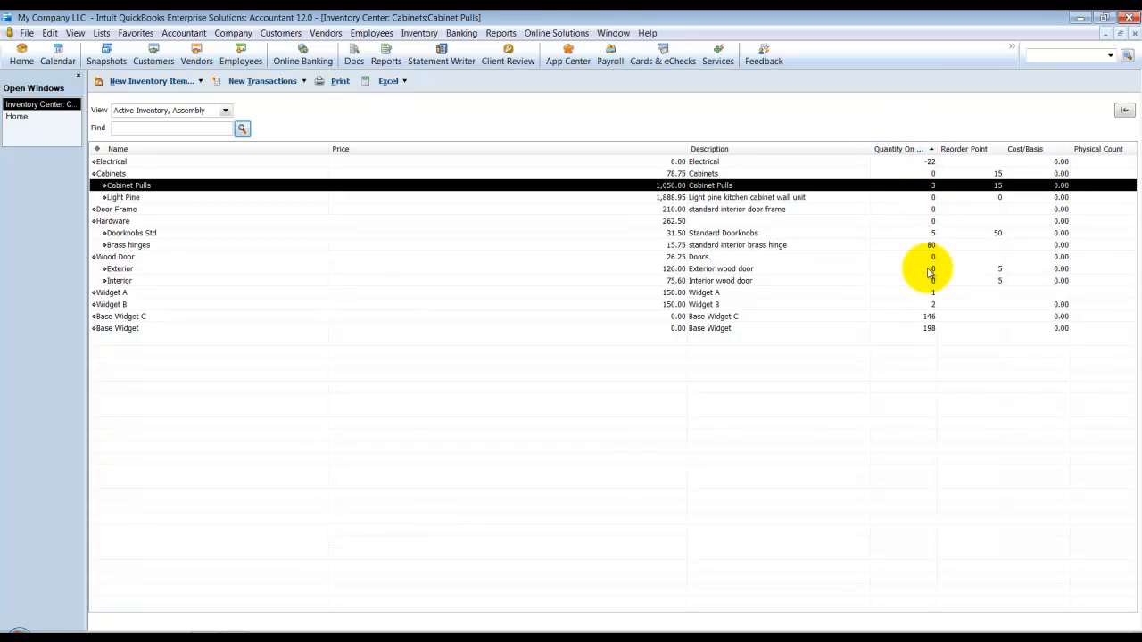
pyautogui.moveTo(936, 301)
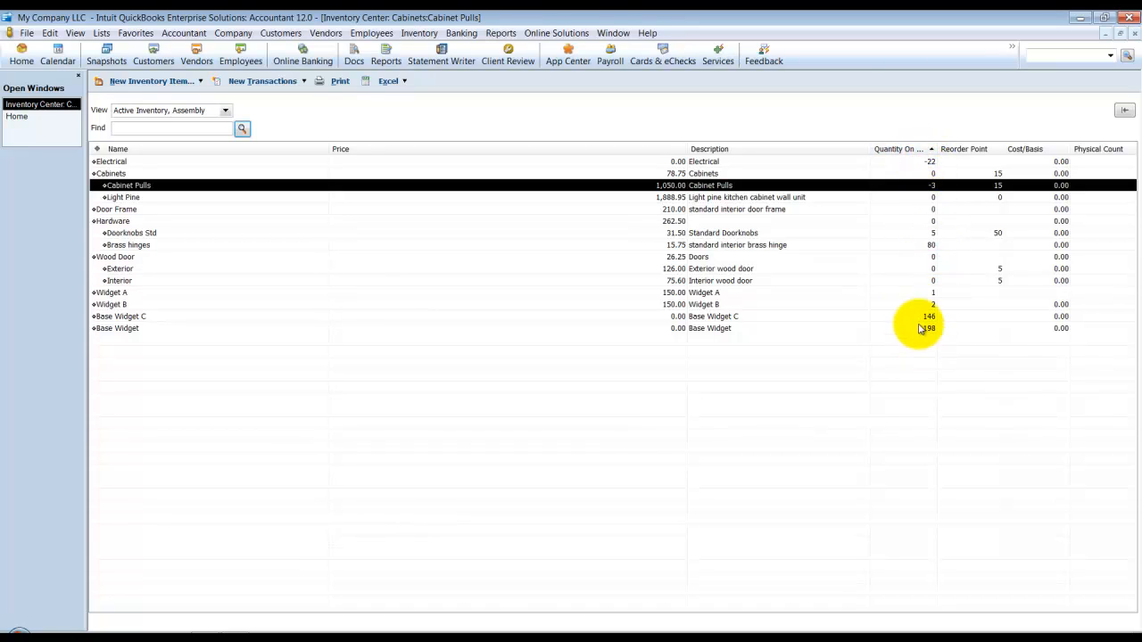
pyautogui.moveTo(894, 242)
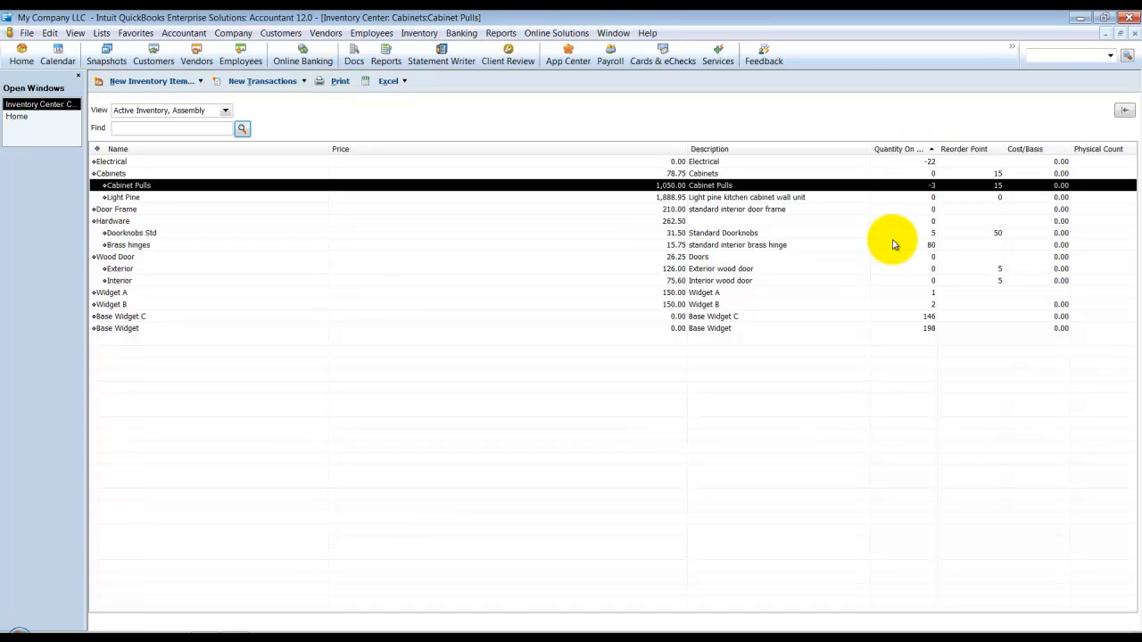